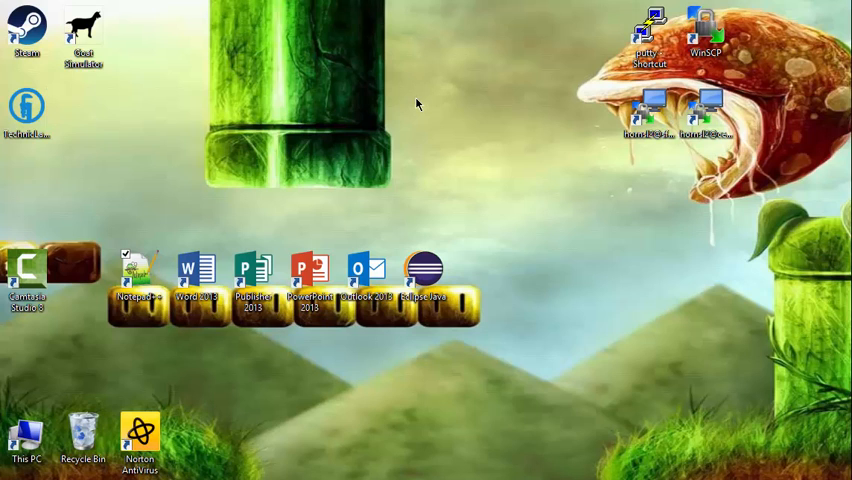
mouse_move(253, 181)
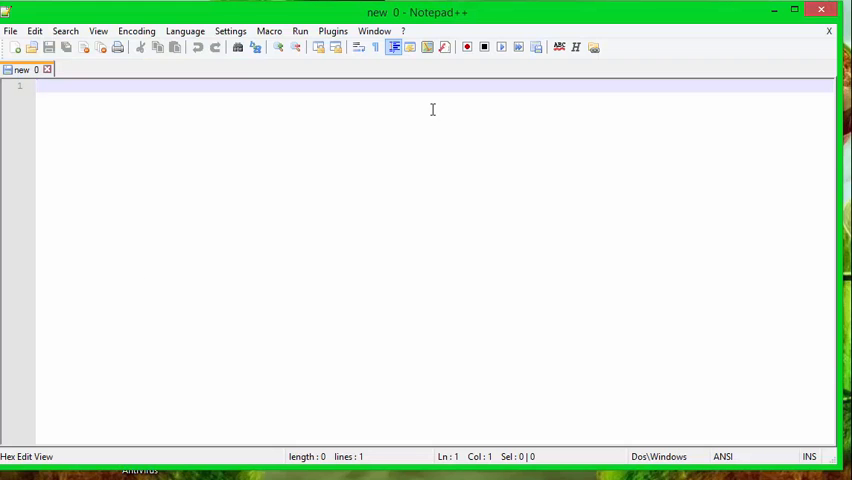
mouse_move(512, 84)
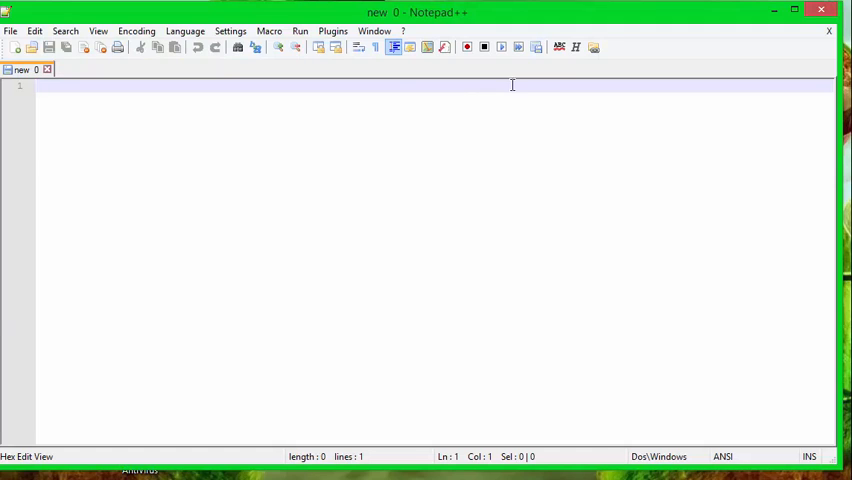
- Turn on the HEX-Editor plugin's View in HEX for the new empty document
left_click(576, 47)
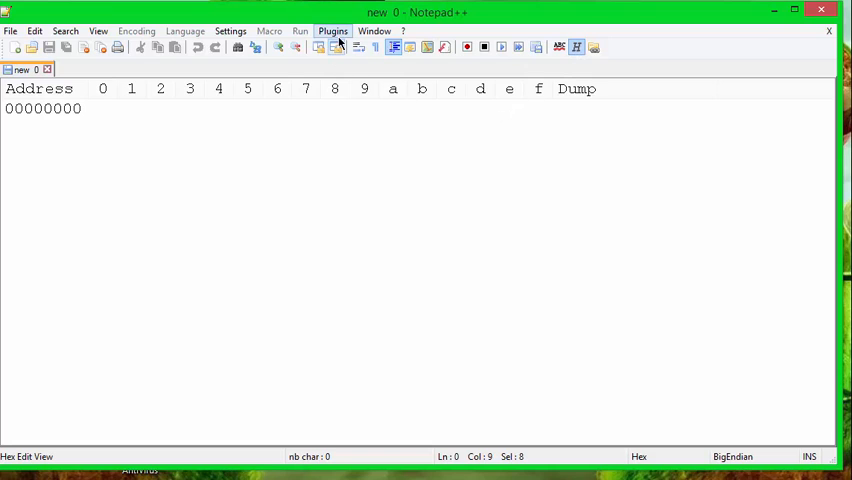
left_click(332, 31)
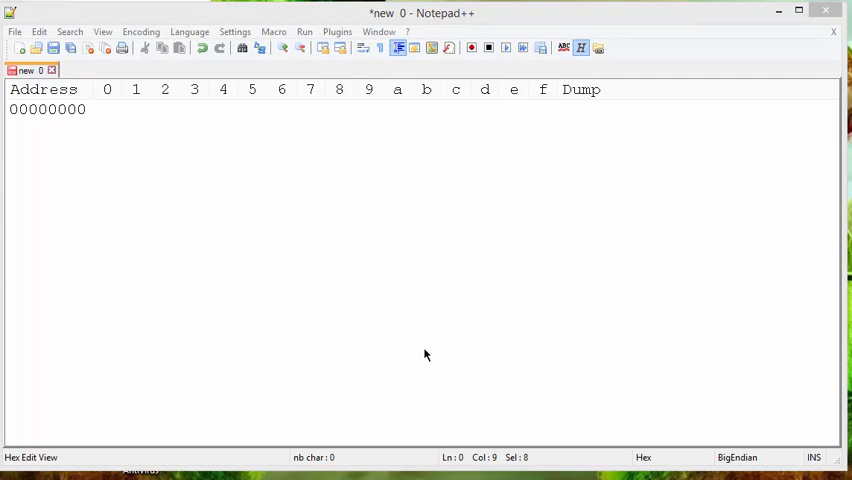
- Enter the 14 file-header bytes 42 4d 5a, zeros, 36 00 00 00 on row one
left_click(100, 109)
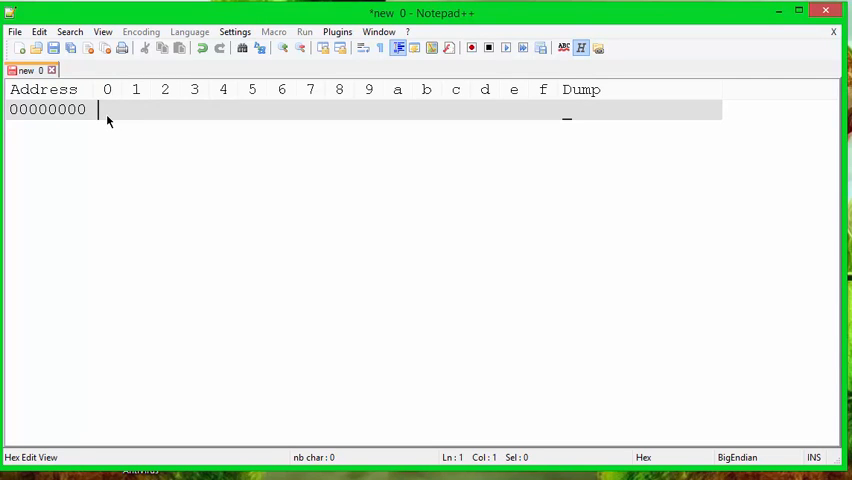
type("42")
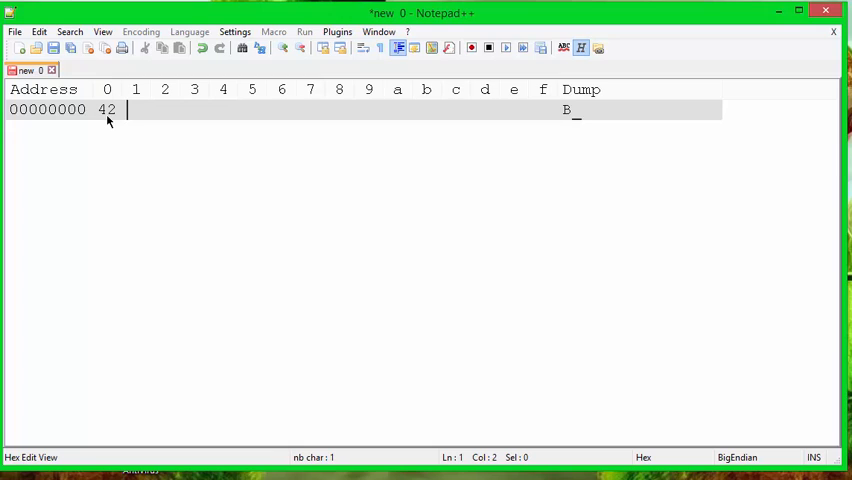
type("4d")
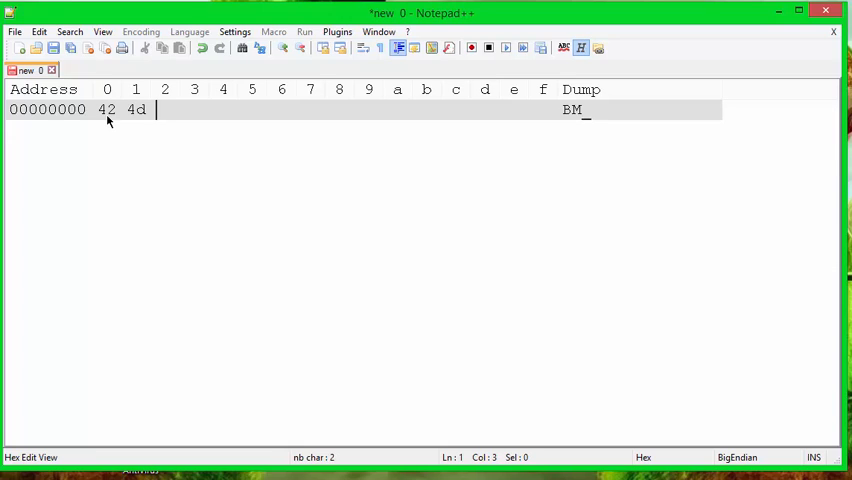
type("5a")
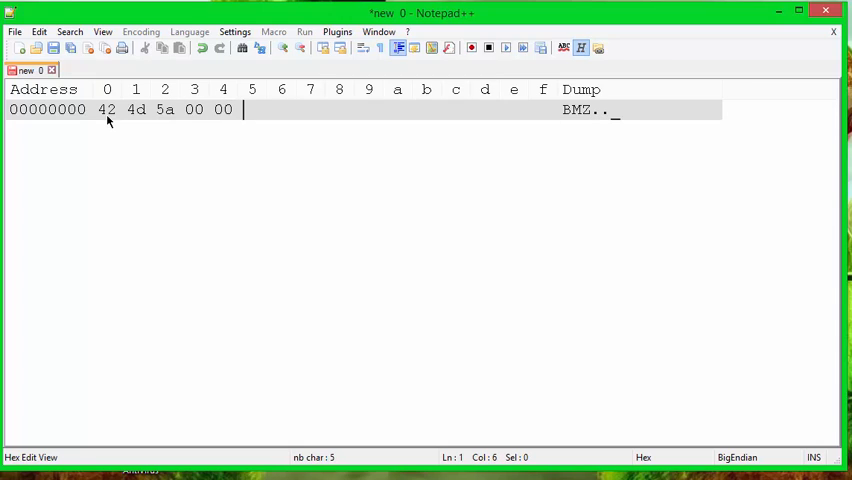
type("00")
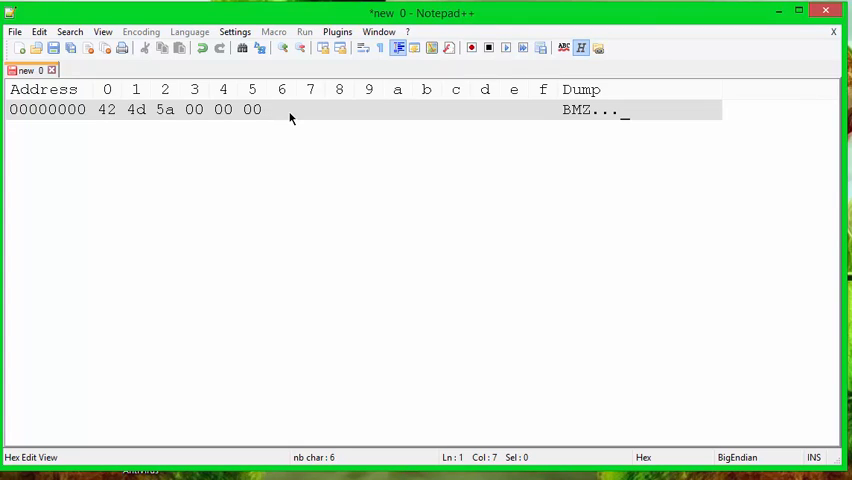
type("00")
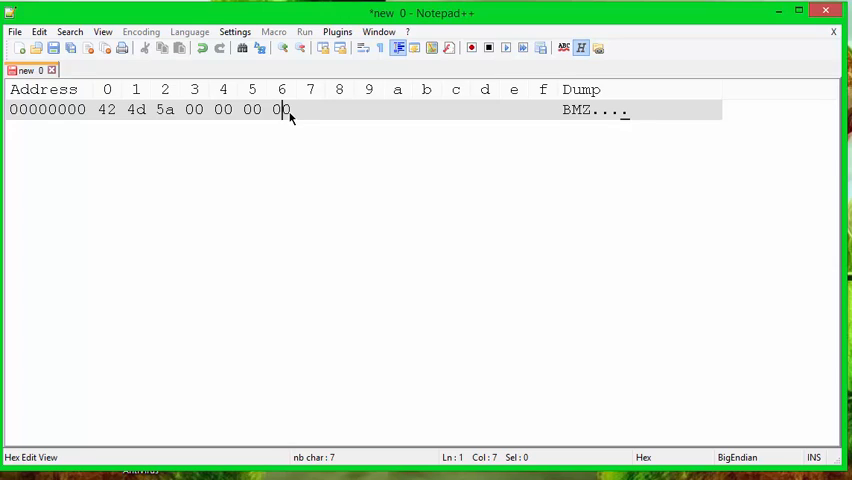
type("00")
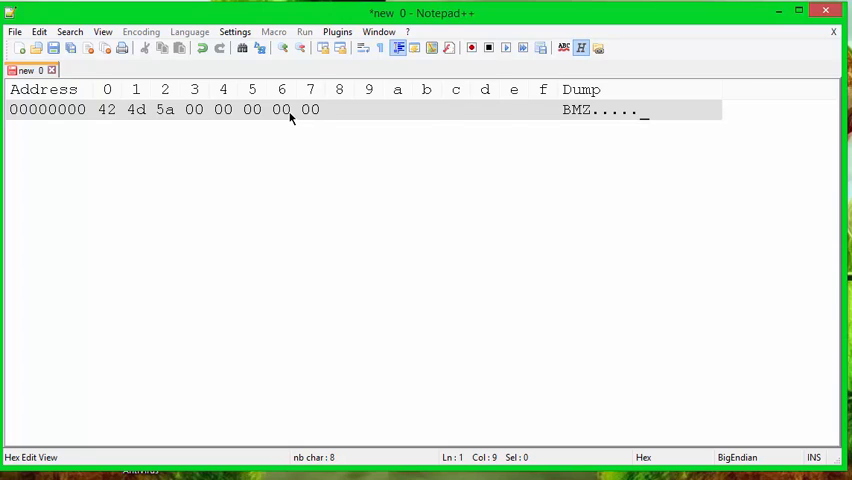
type("00")
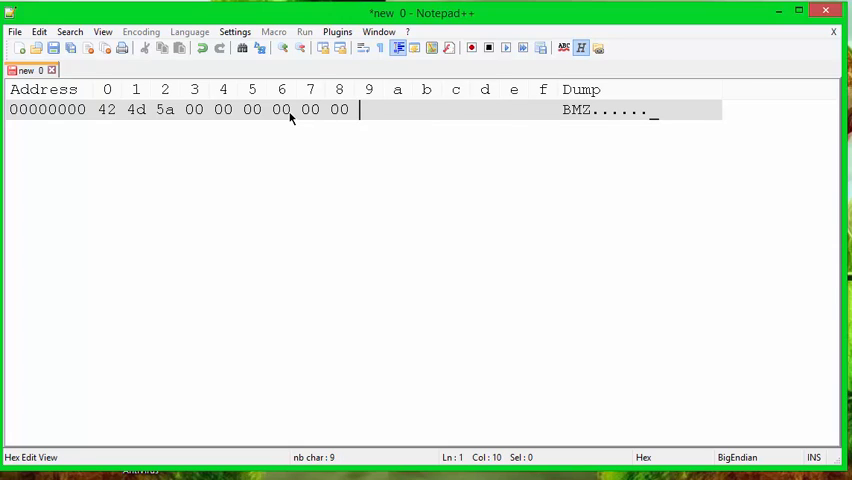
type("00")
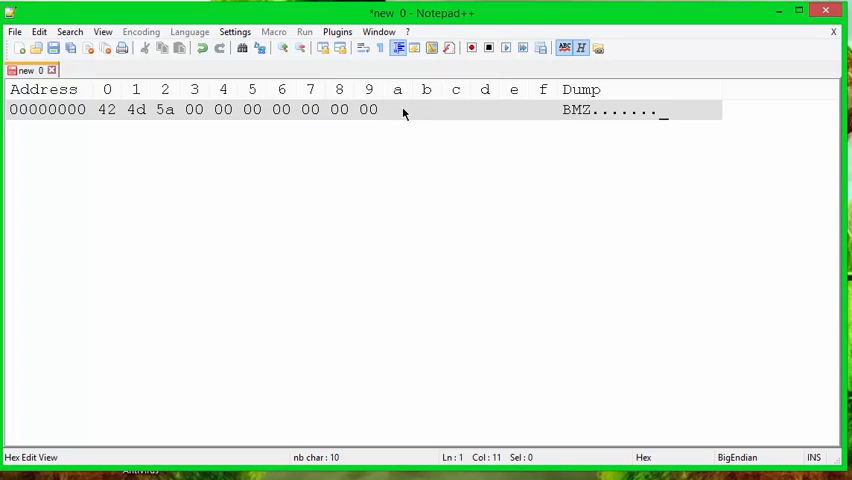
type("36")
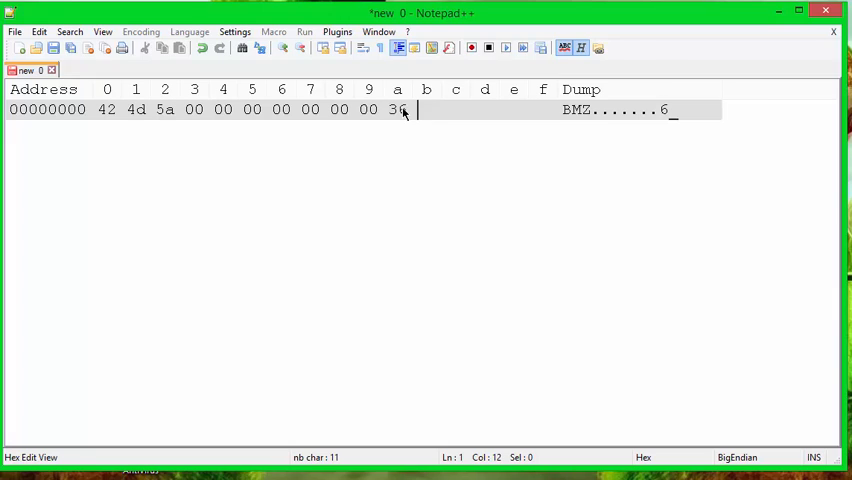
type("00 00 00")
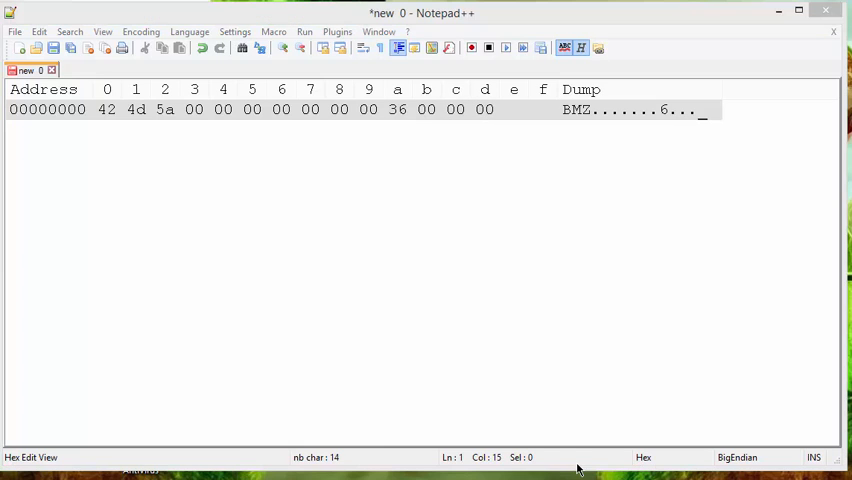
mouse_move(105, 113)
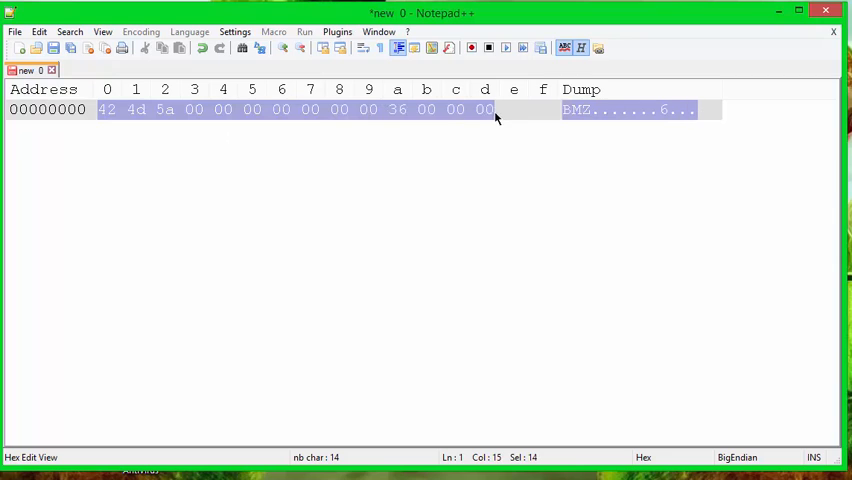
mouse_move(515, 118)
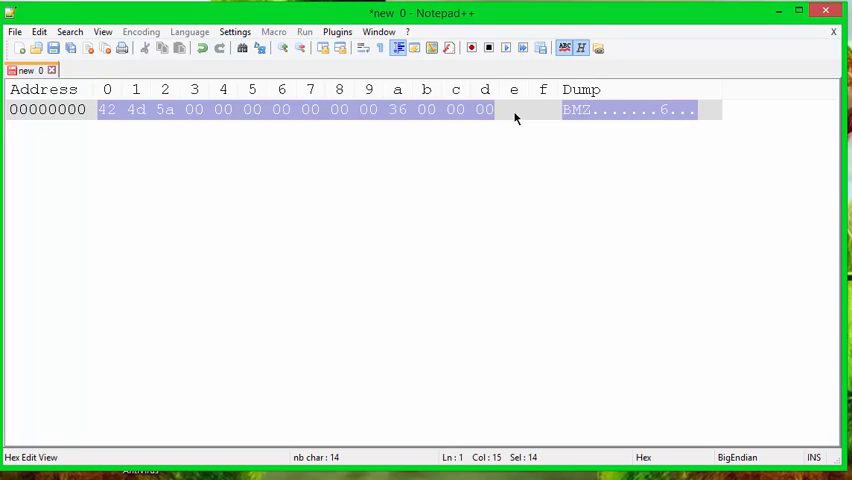
- Enter info-header bytes 28 00 00 00, width 3, height 3, planes 1 and 18
left_click(530, 110)
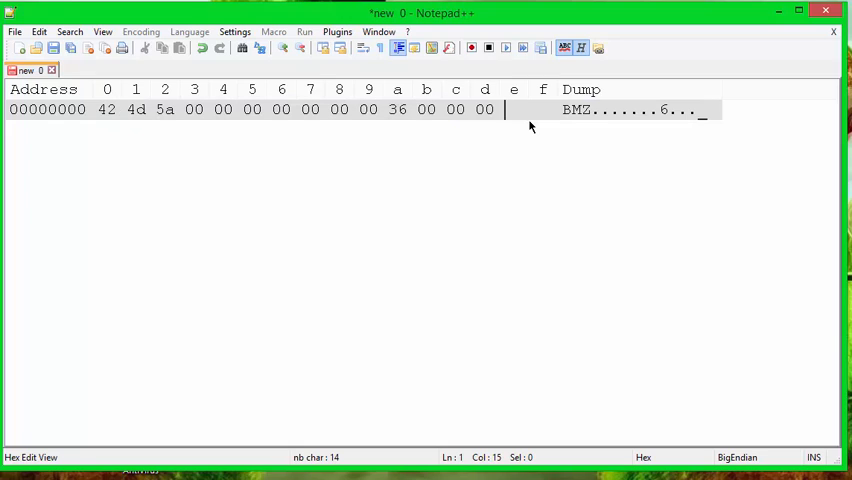
type("28")
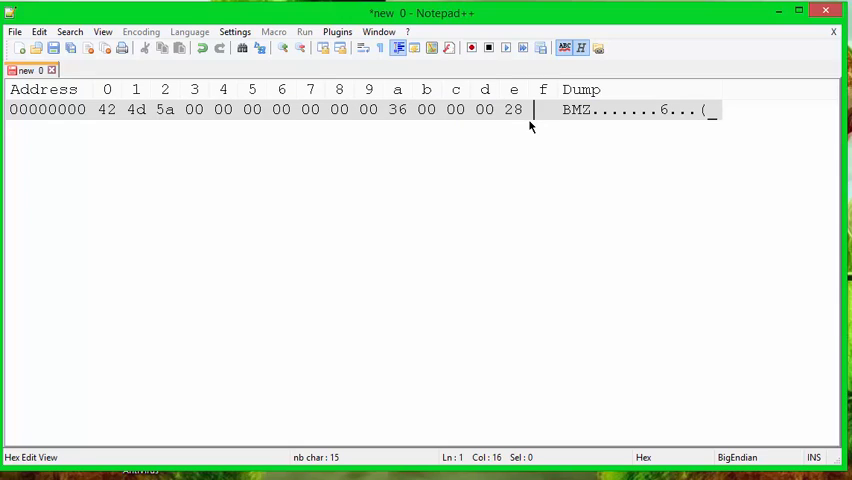
type("00")
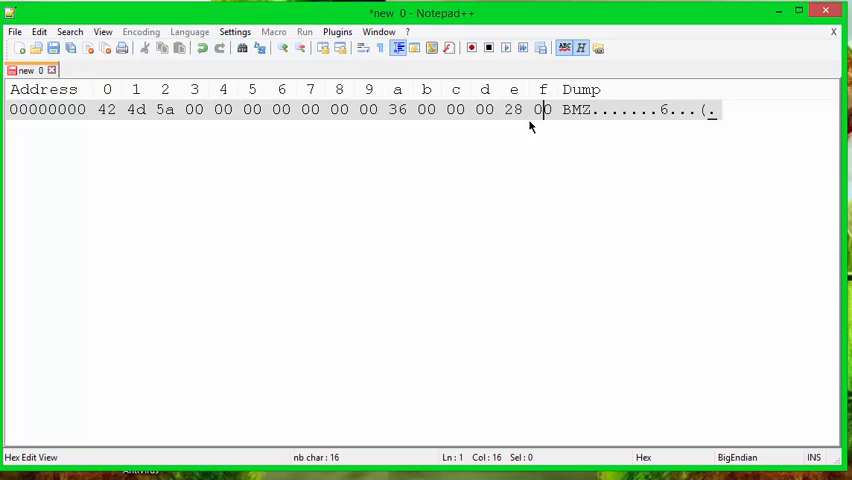
type("00000010 0")
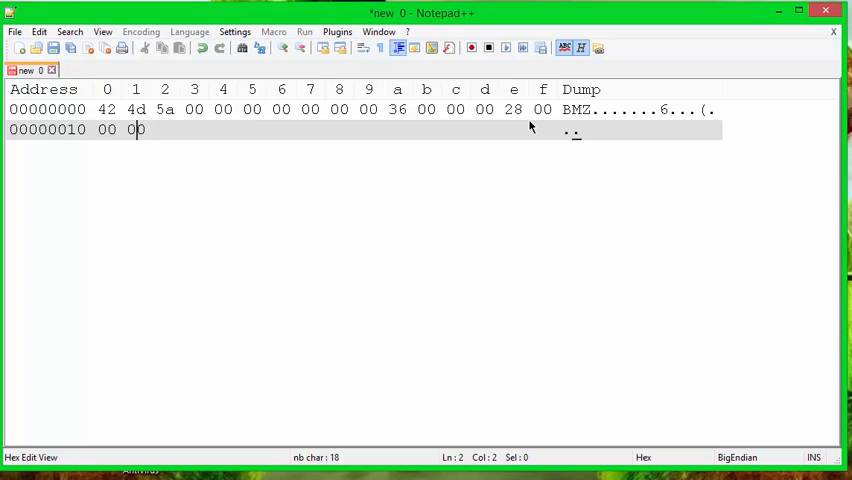
type("00")
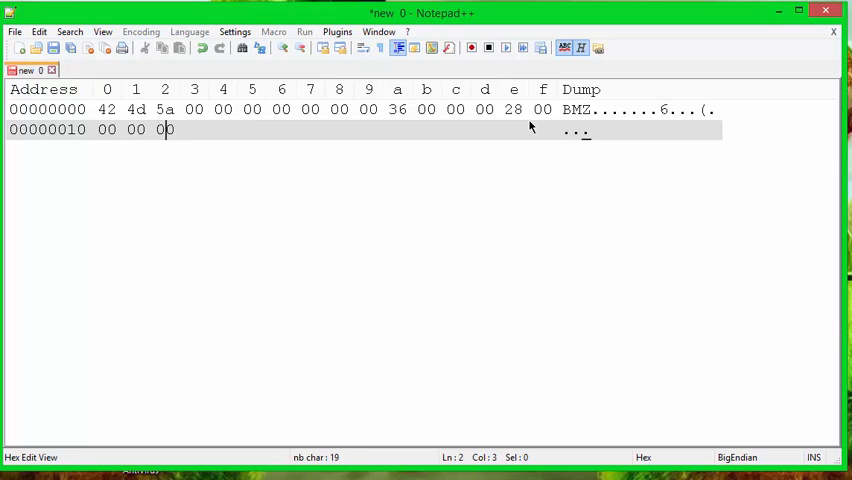
type("03")
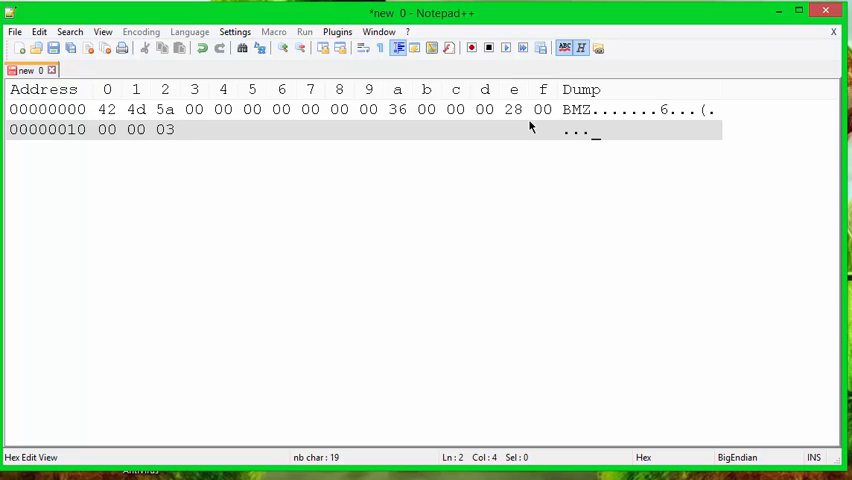
type("0000")
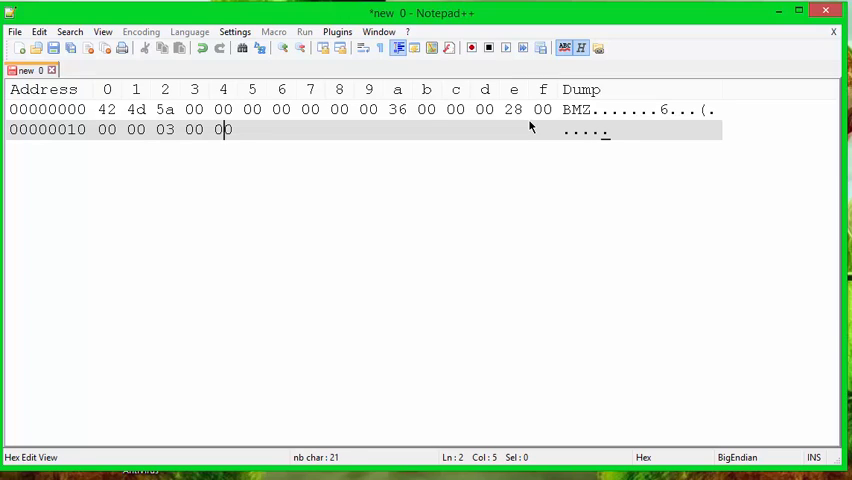
type("00")
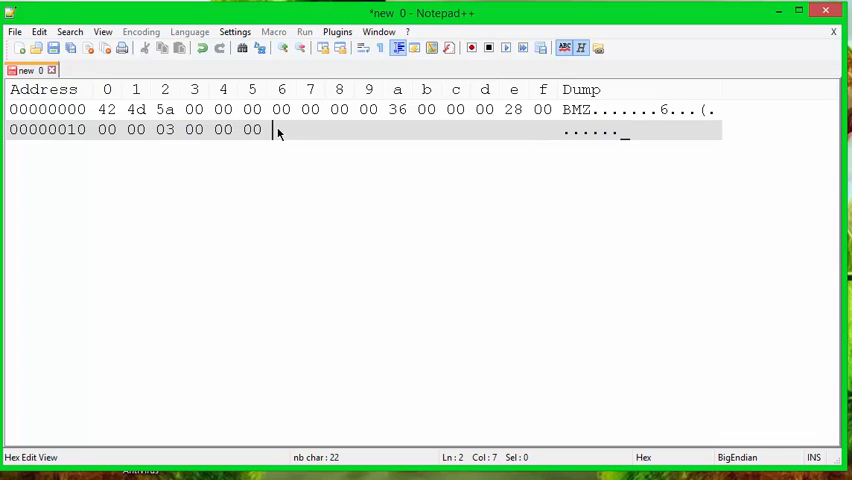
type("03 00 00 00")
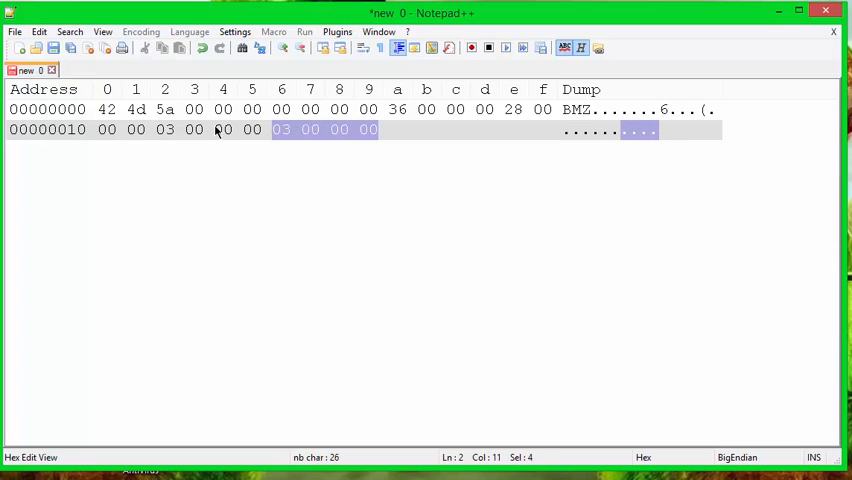
mouse_move(333, 137)
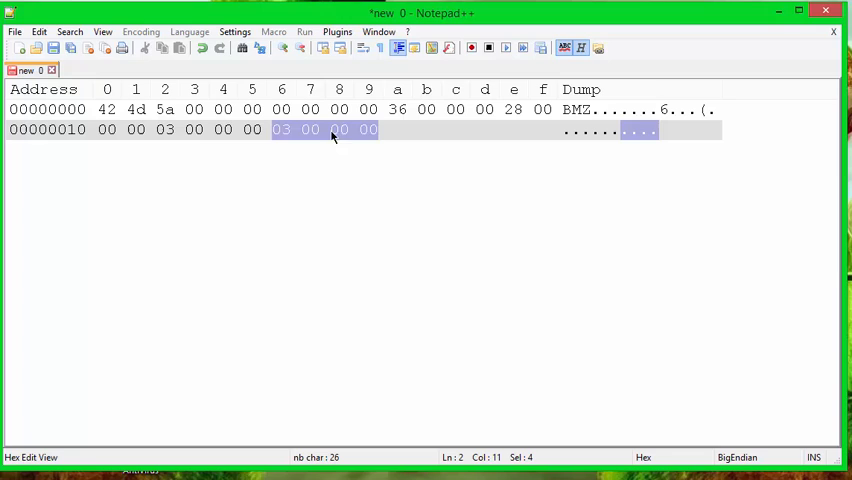
mouse_move(383, 138)
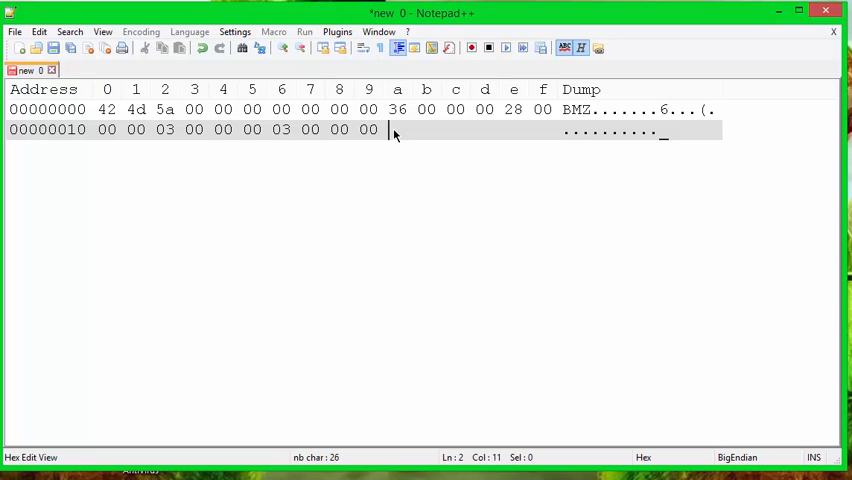
type("00")
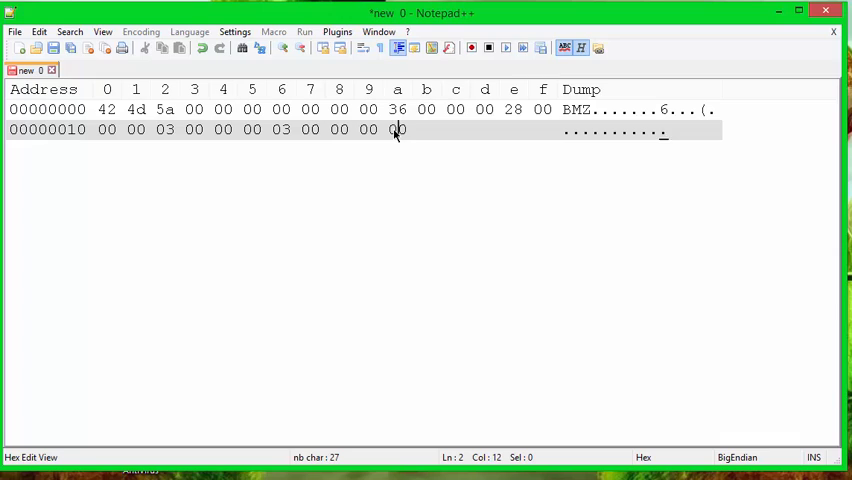
type("1 00 18")
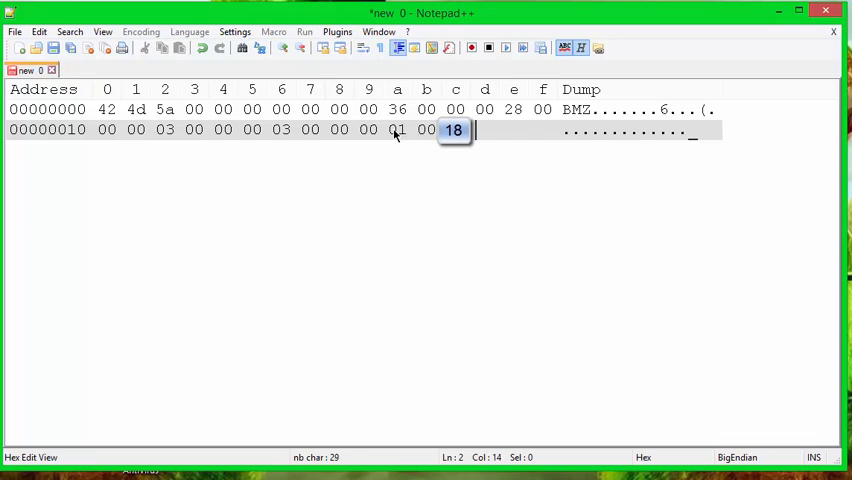
- Add zero padding, the image-size byte 24 and trailing zeros, completing the 54-byte header
type("00 00")
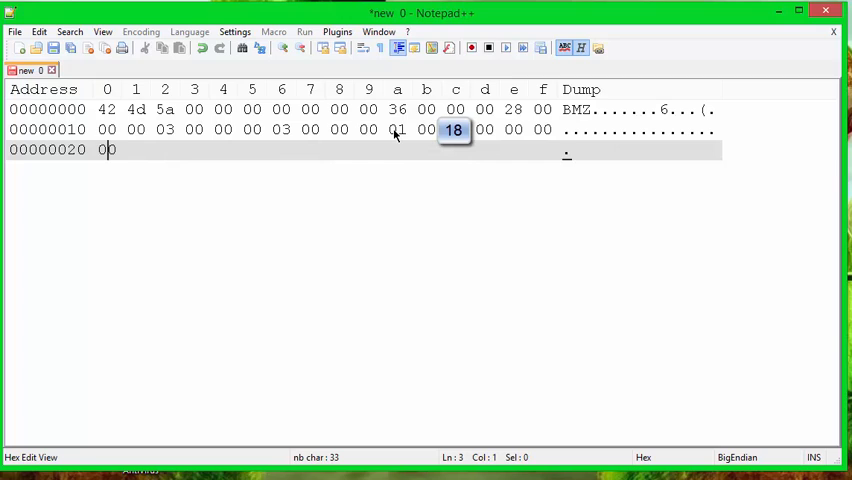
type("00")
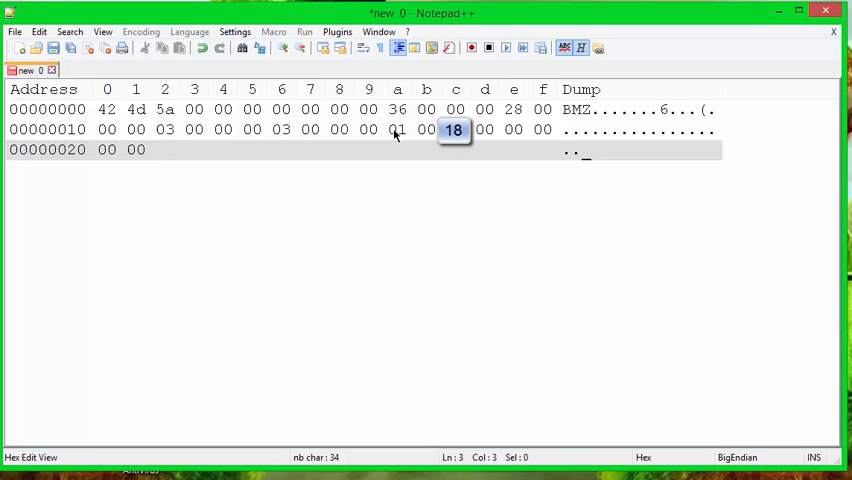
type("24 00 00 00")
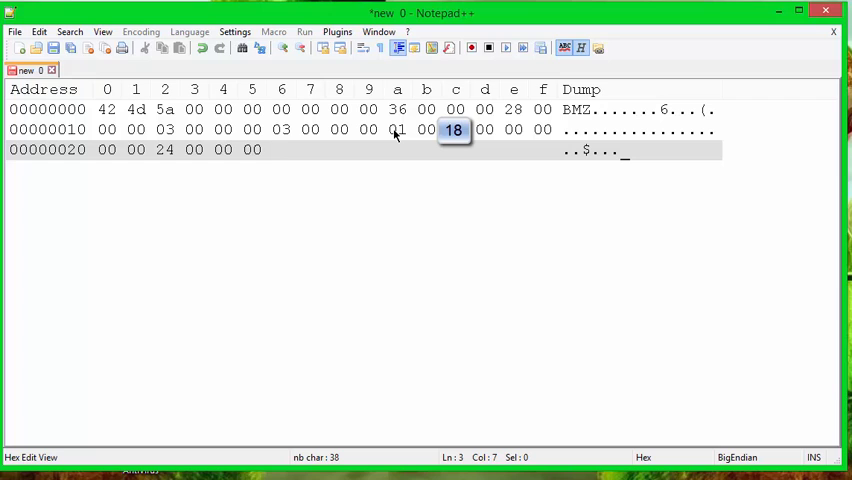
mouse_move(335, 178)
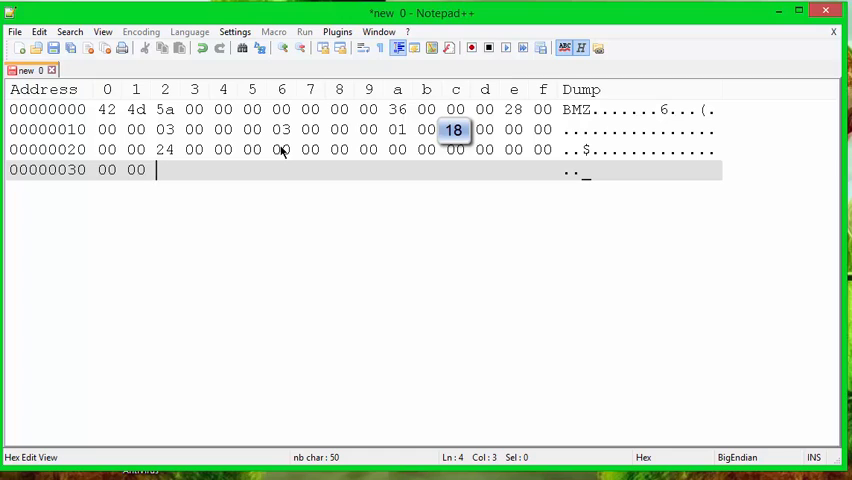
type("00")
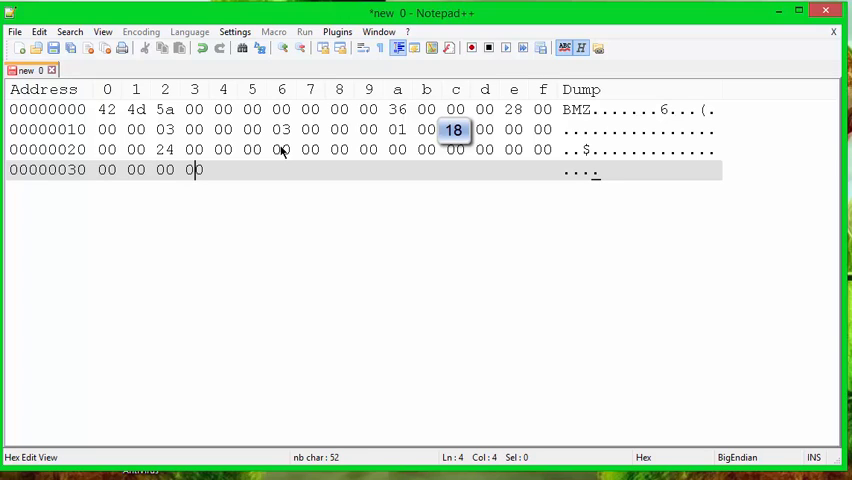
type("00 00")
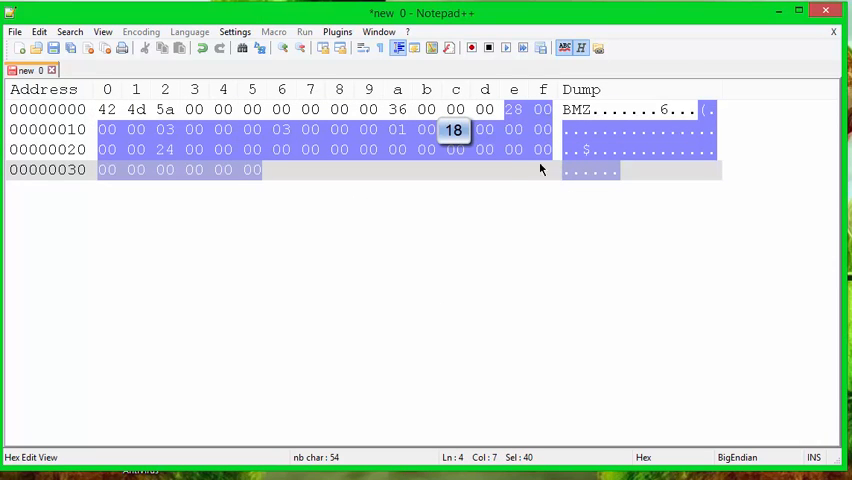
mouse_move(512, 188)
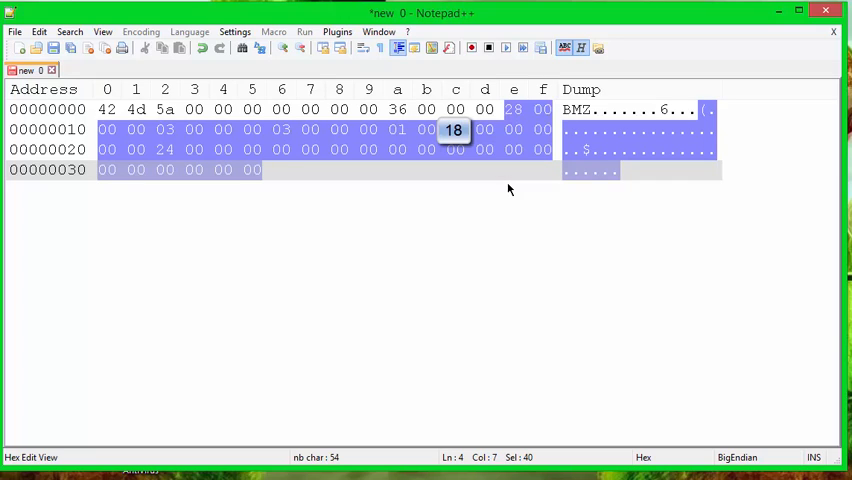
mouse_move(491, 180)
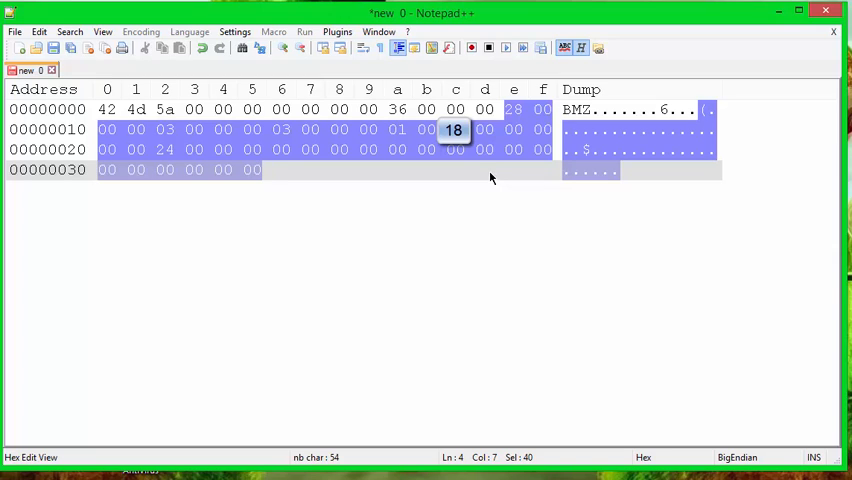
mouse_move(298, 153)
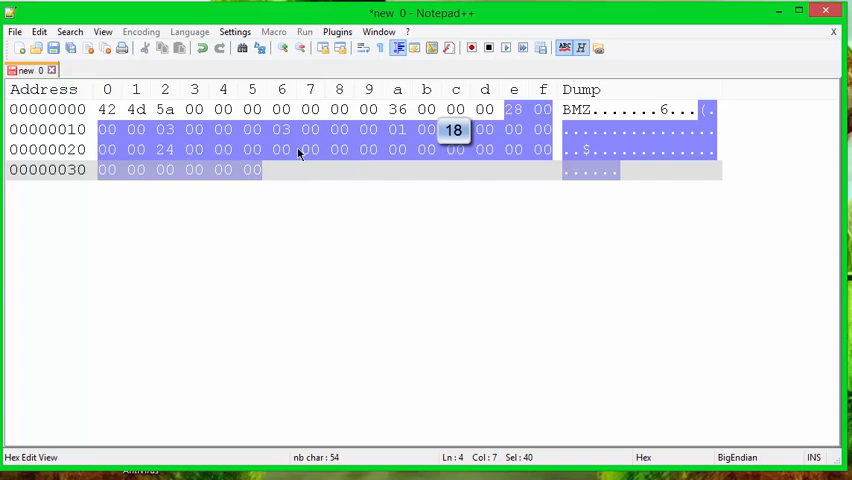
left_click(274, 149)
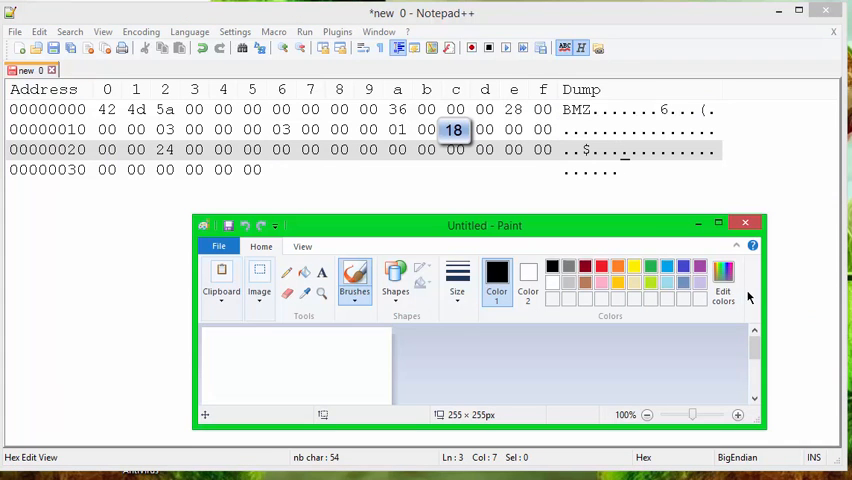
left_click(723, 280)
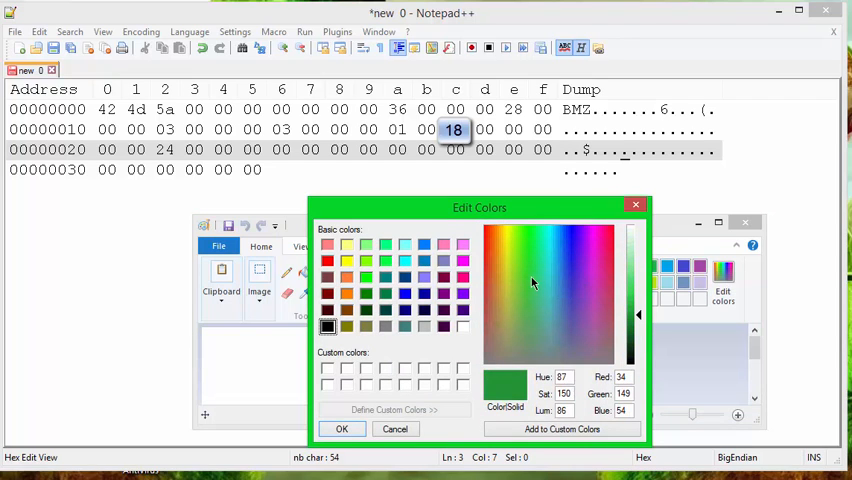
left_click(537, 285)
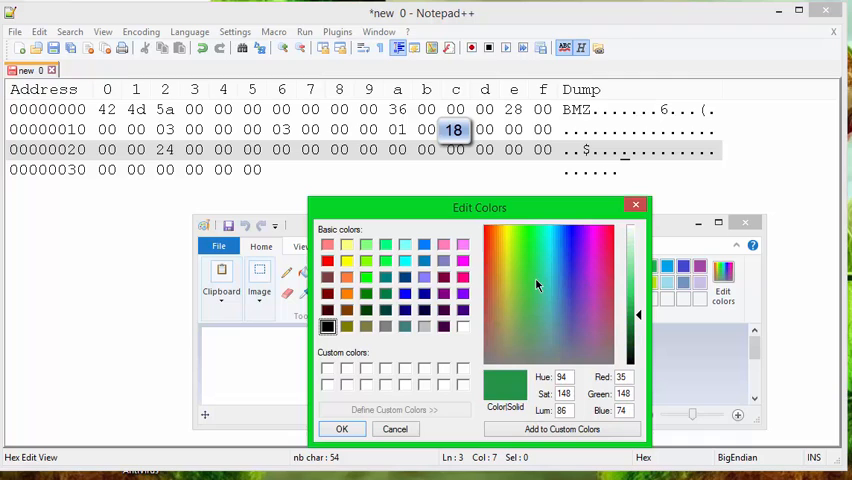
left_click(563, 305)
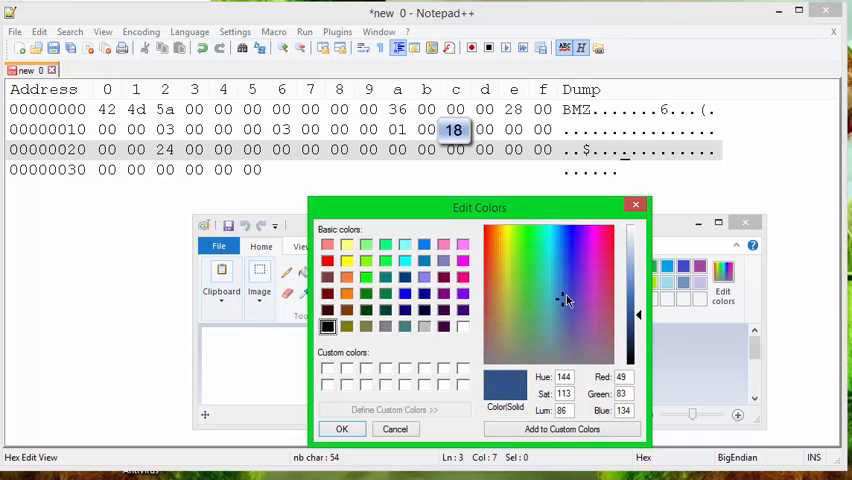
mouse_move(563, 283)
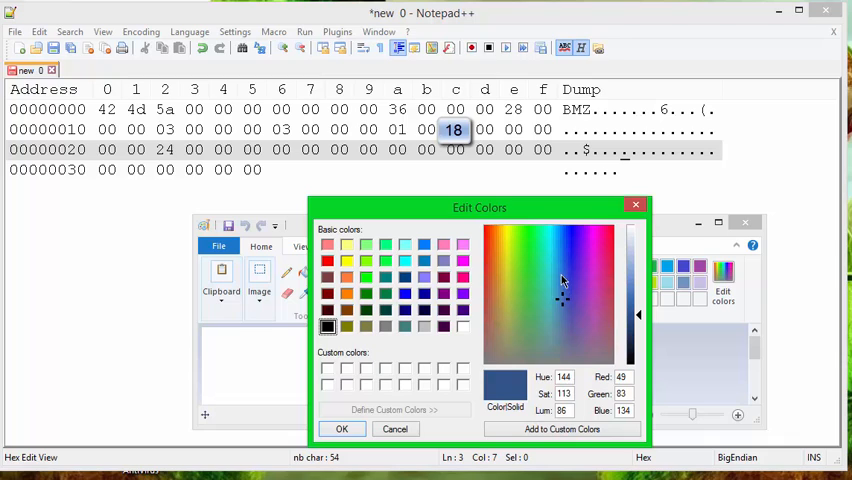
mouse_move(561, 272)
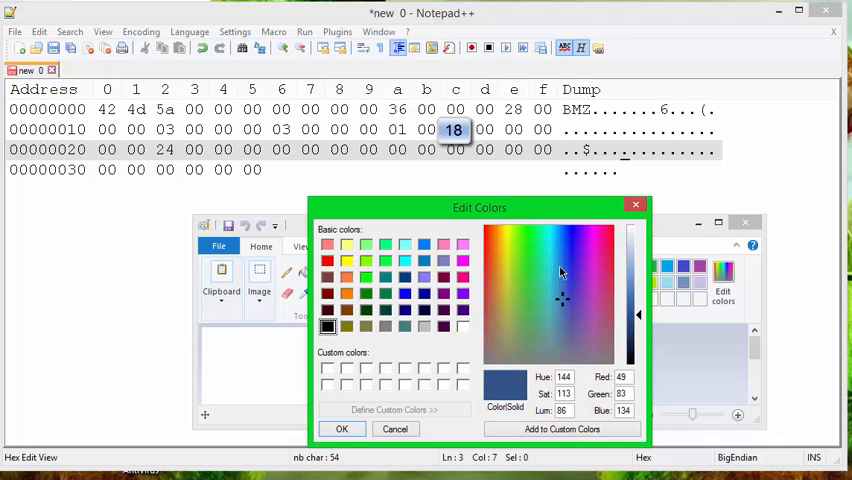
left_click(394, 428)
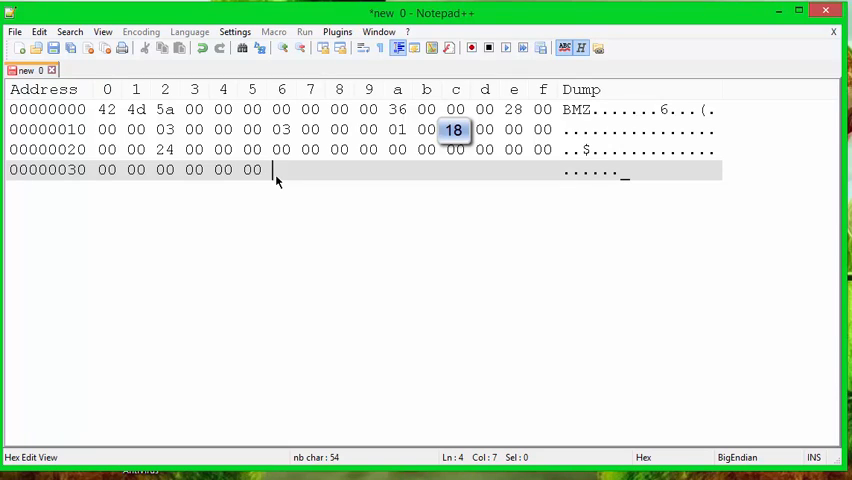
- Type pixel bytes ff ff 00, 00 00 ff, 00 ff 00, 99 99 99 at offset 0x36
type("ffff")
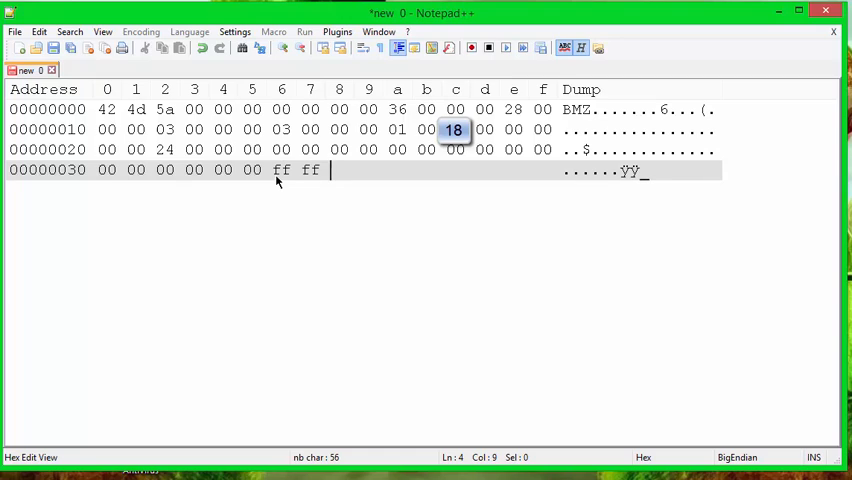
type("00")
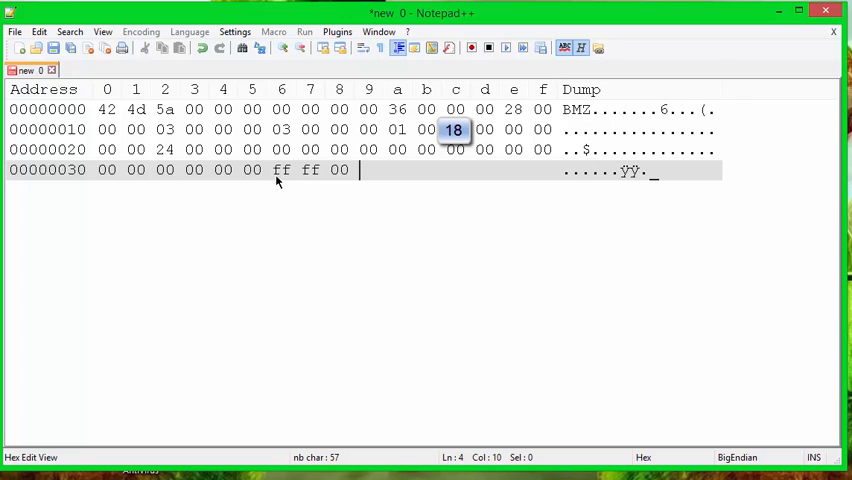
type("00")
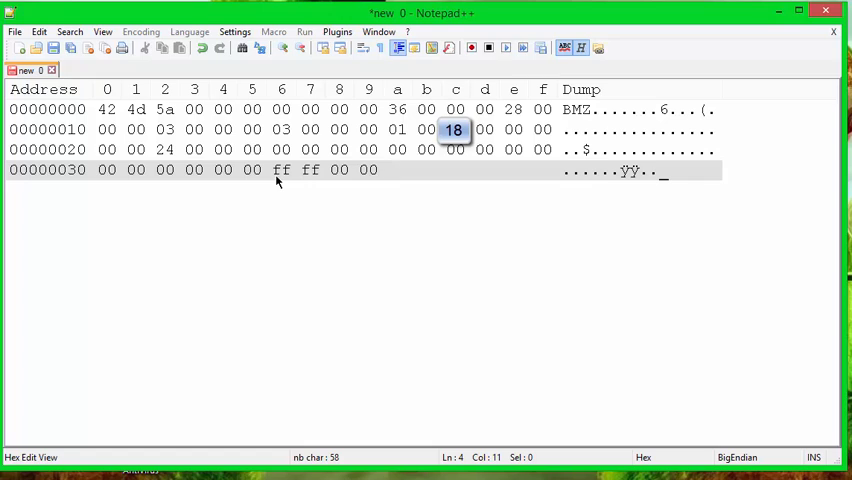
type("00")
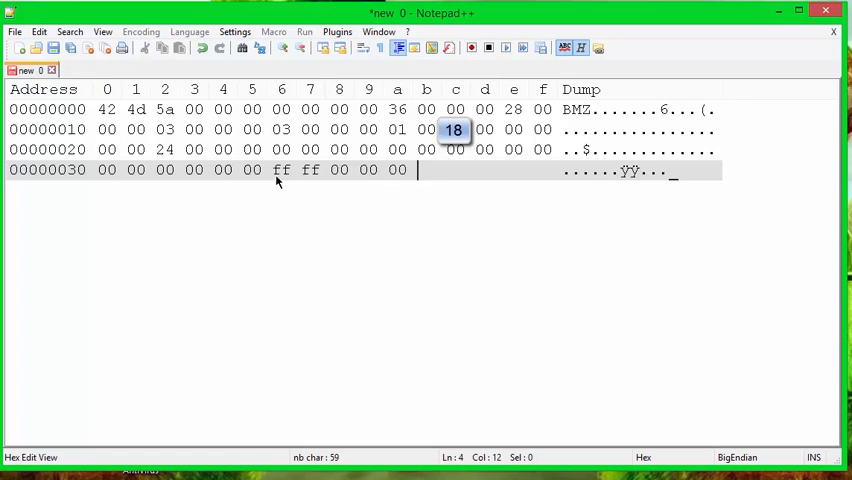
type("ff")
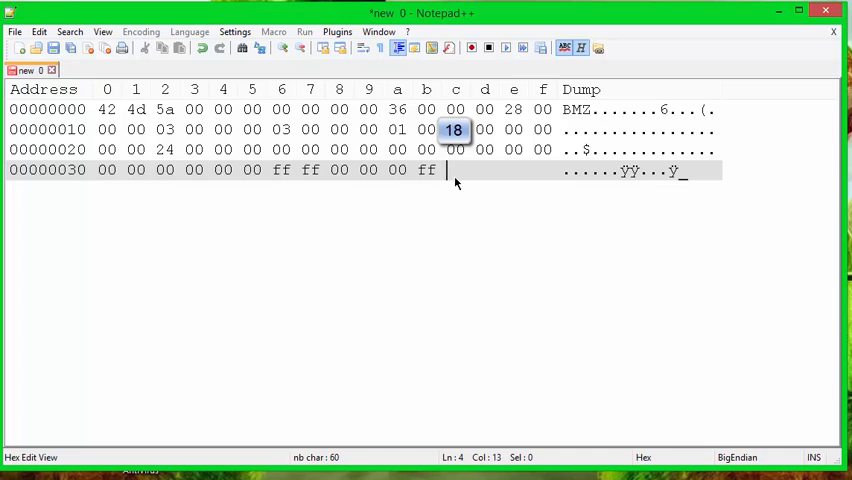
type("00")
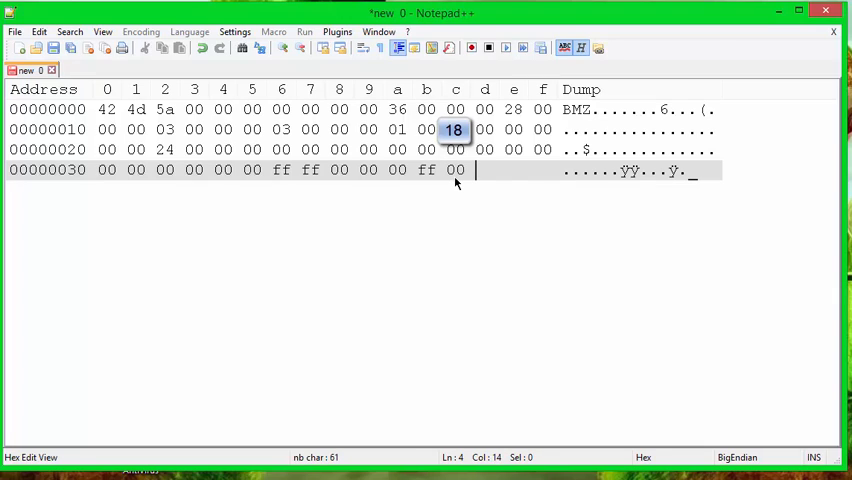
type("ff")
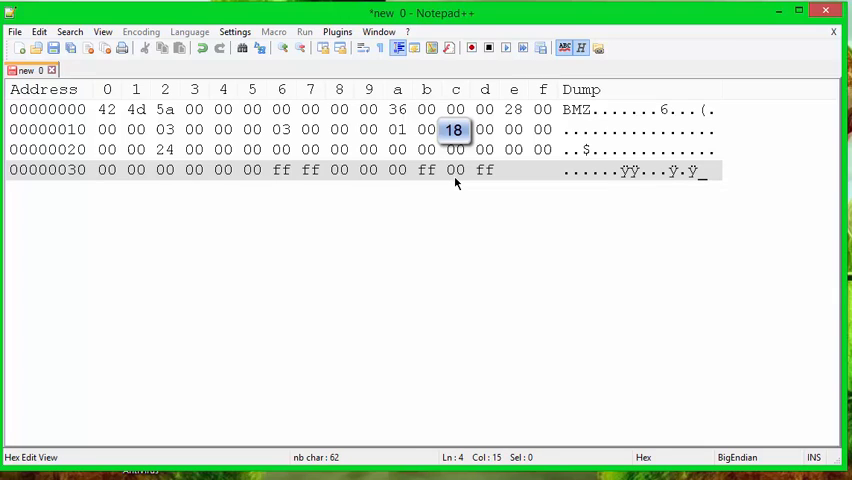
type("00")
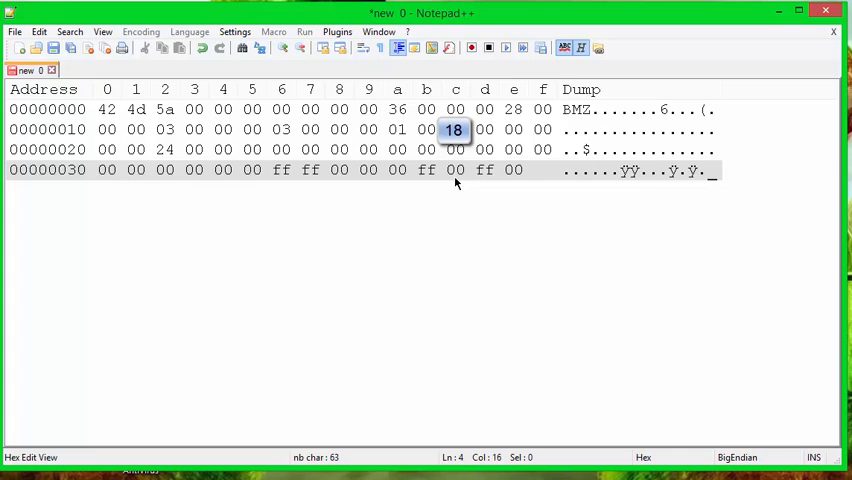
type("99")
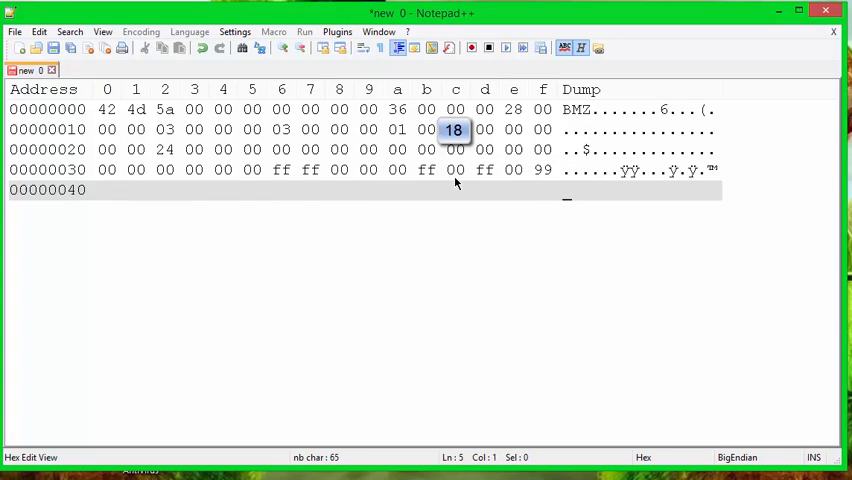
type("99")
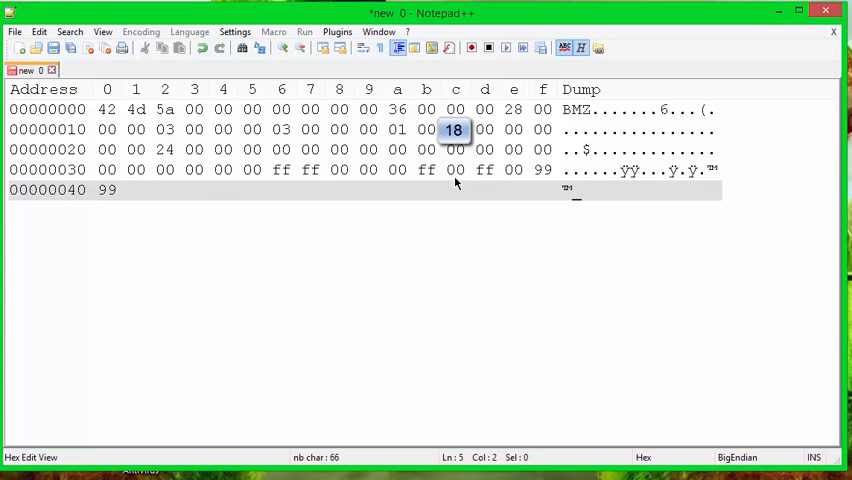
type("90")
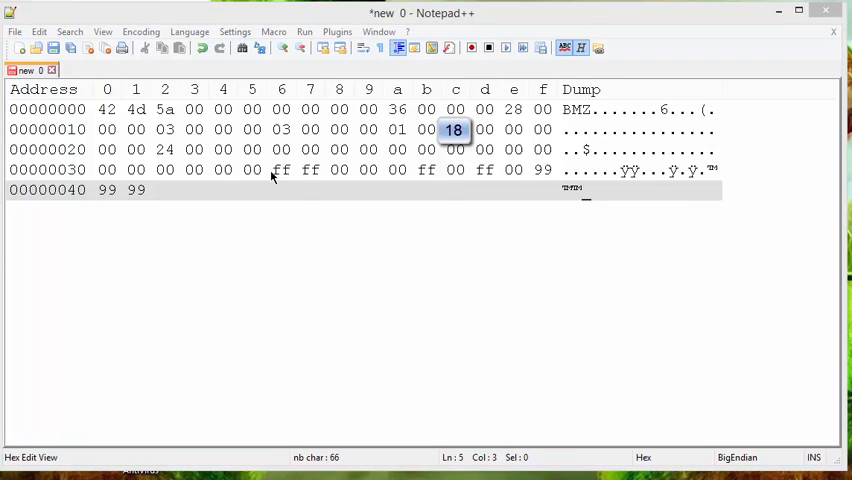
- Select the first and second pixels' colour bytes, then return to the end of the data
left_click_drag(273, 170, 350, 170)
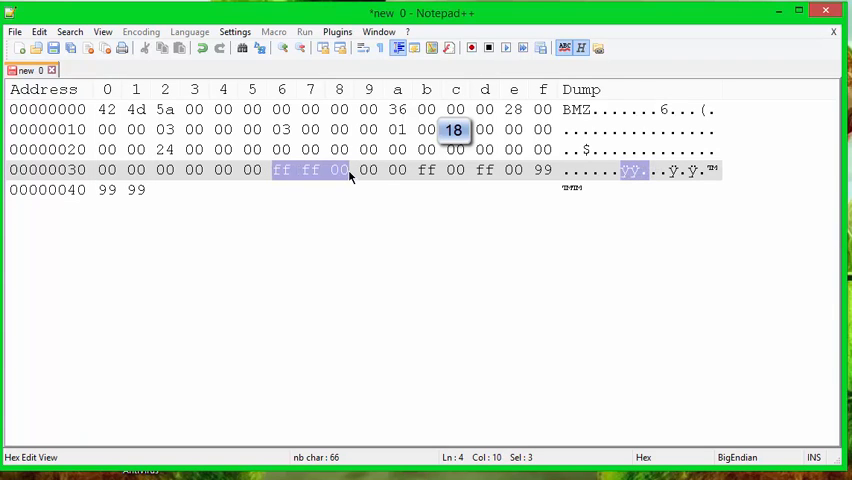
left_click(363, 170)
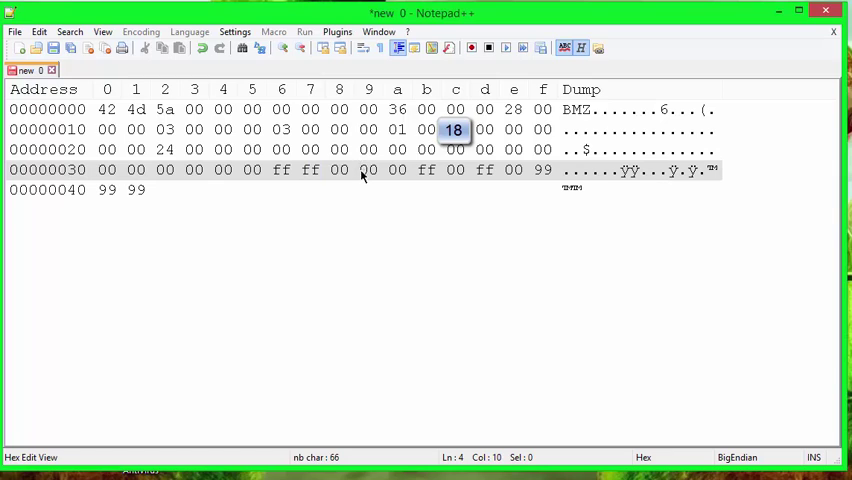
left_click_drag(362, 169, 438, 169)
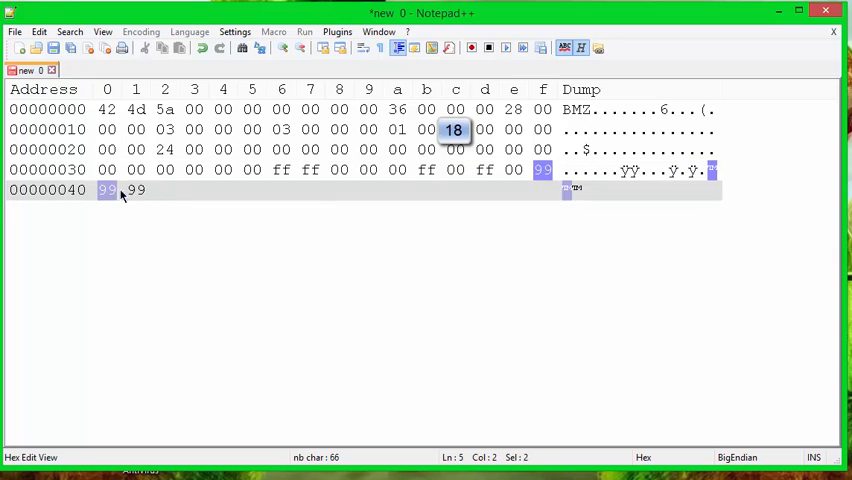
left_click(135, 190)
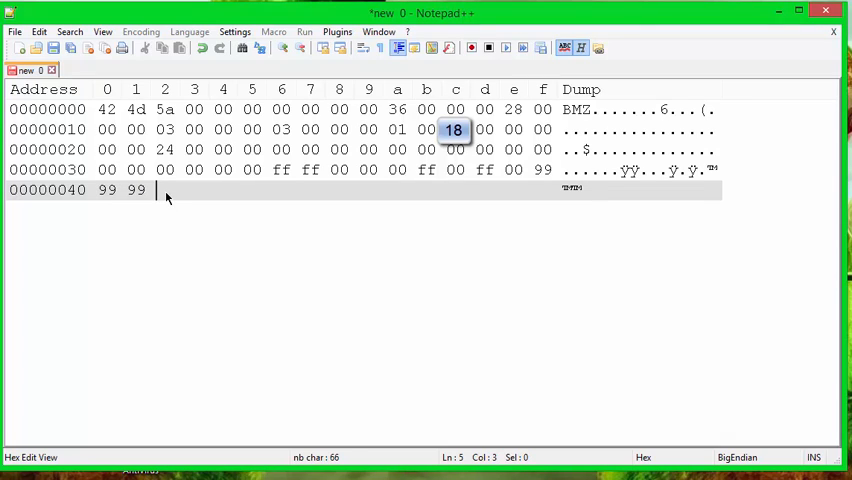
type("0000")
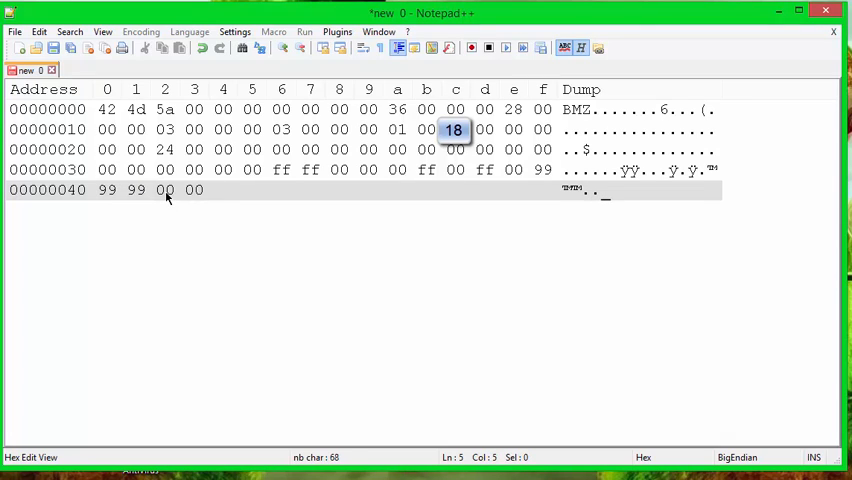
type("ff")
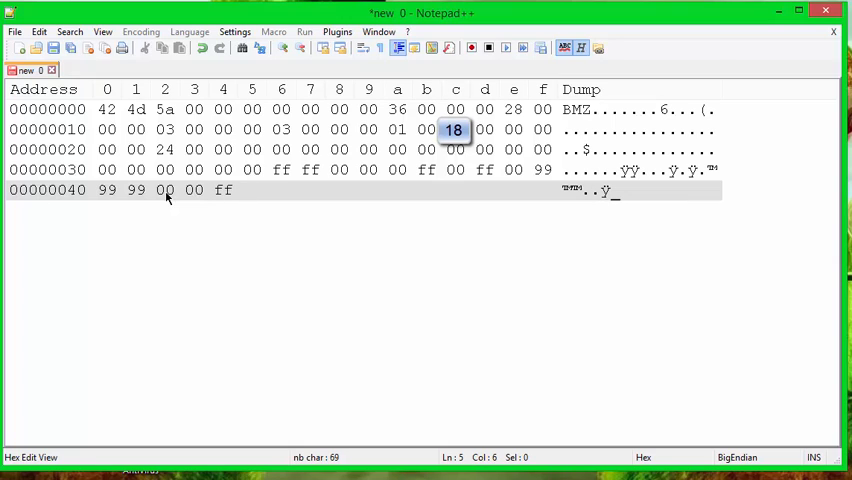
type("14")
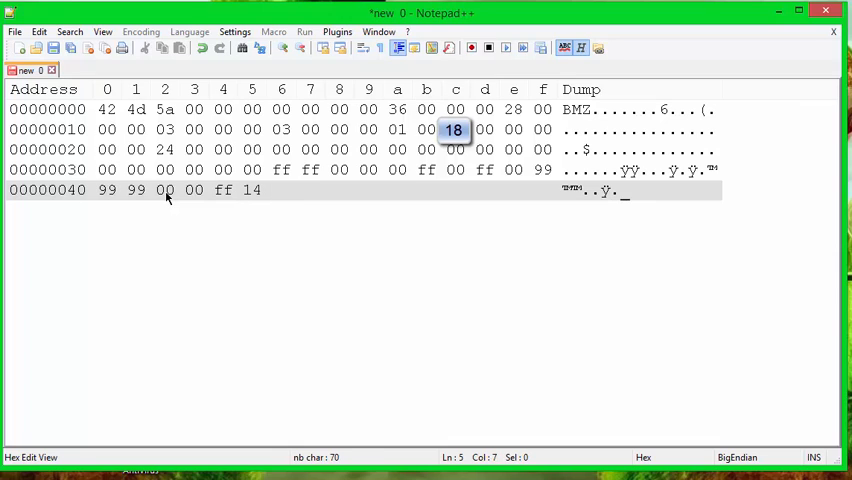
type("14 14")
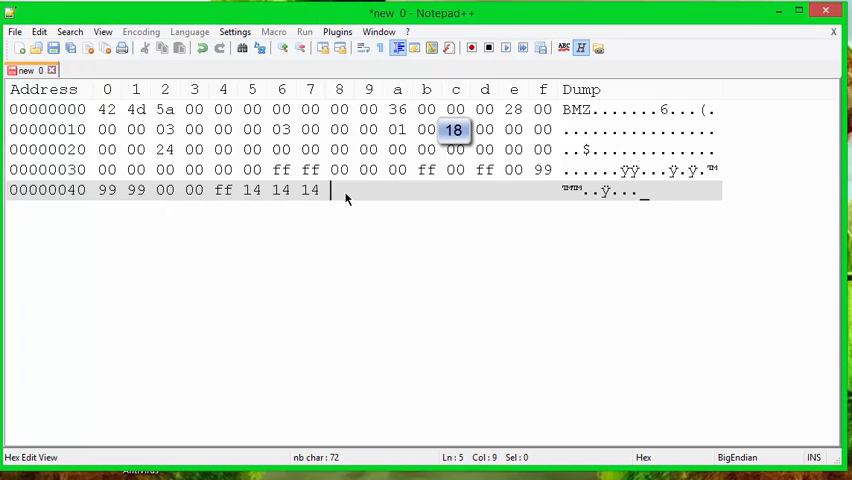
type("00 00")
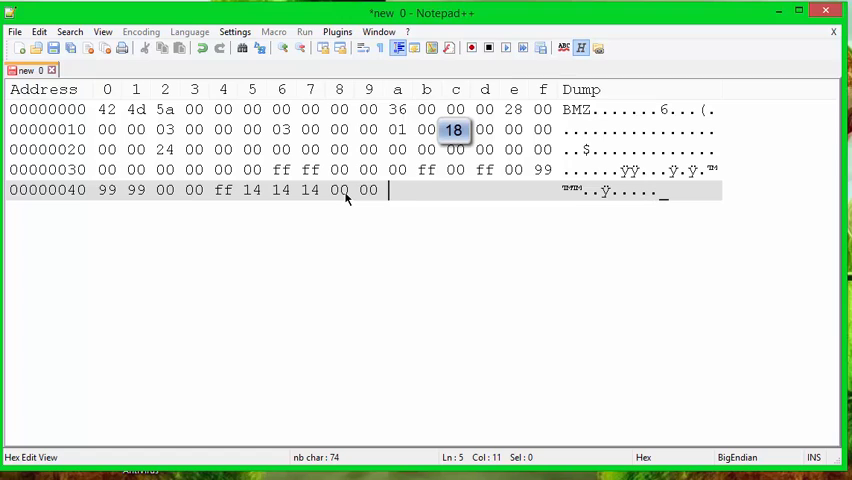
type("ff 99 99 99")
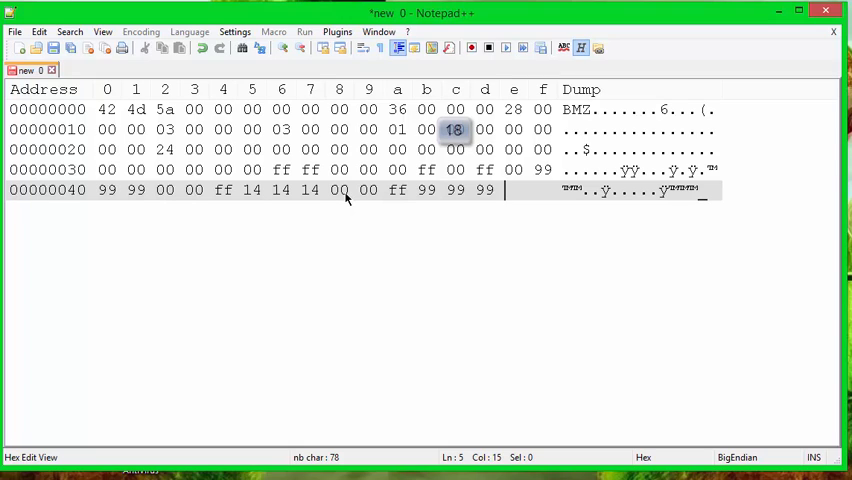
- Type ff 00, then 00 00 00 ff ff ff 00 99 99 99 on row 00000050
type("ff")
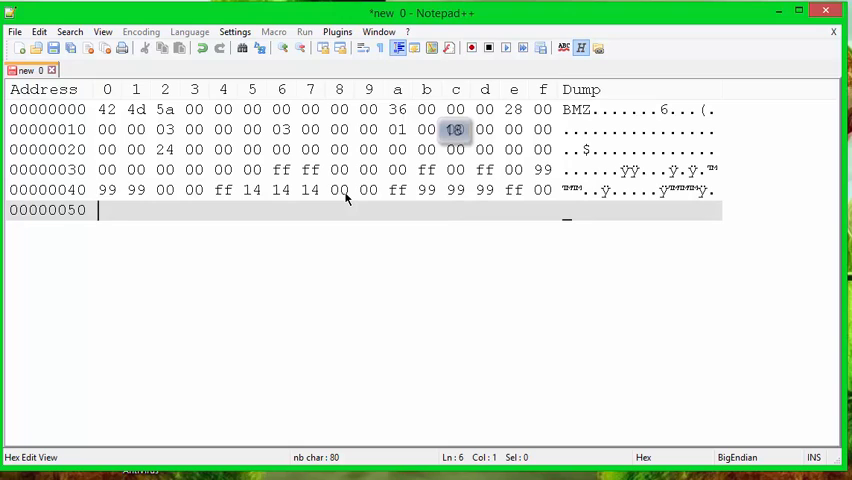
type("00")
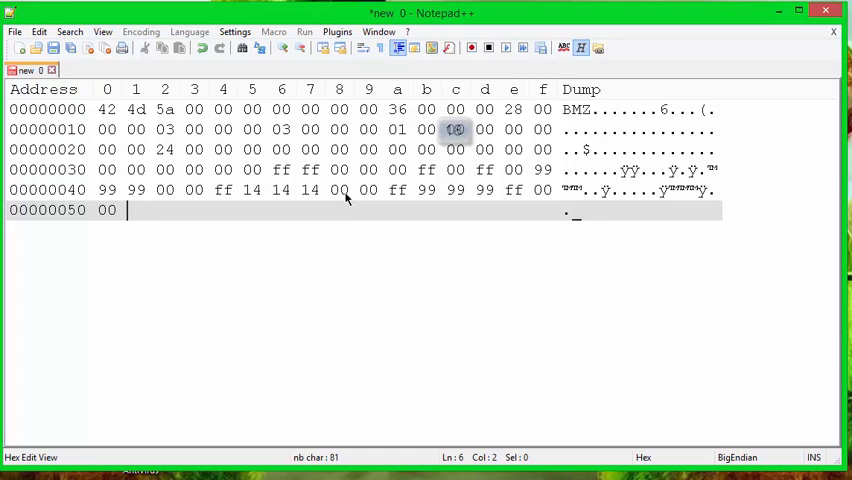
type("00 00")
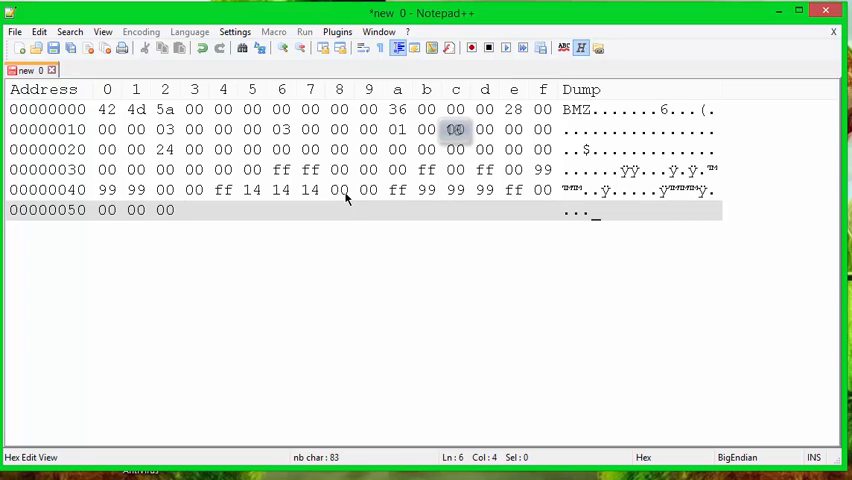
type("ff")
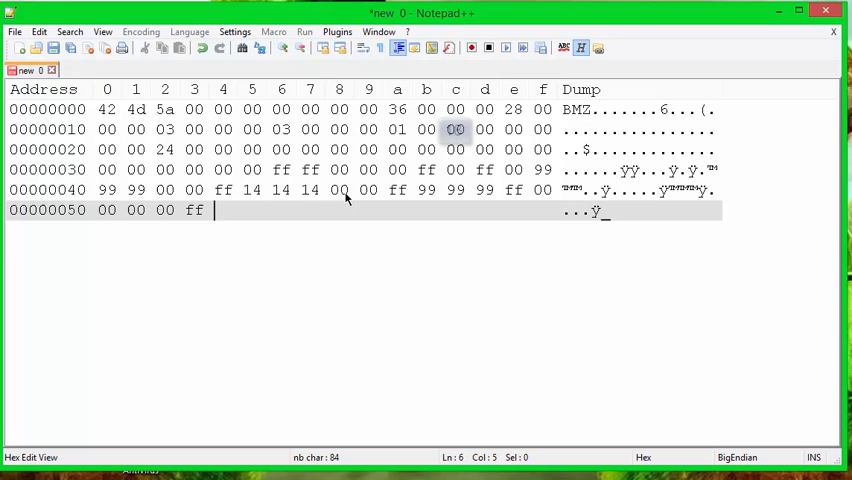
type("ff")
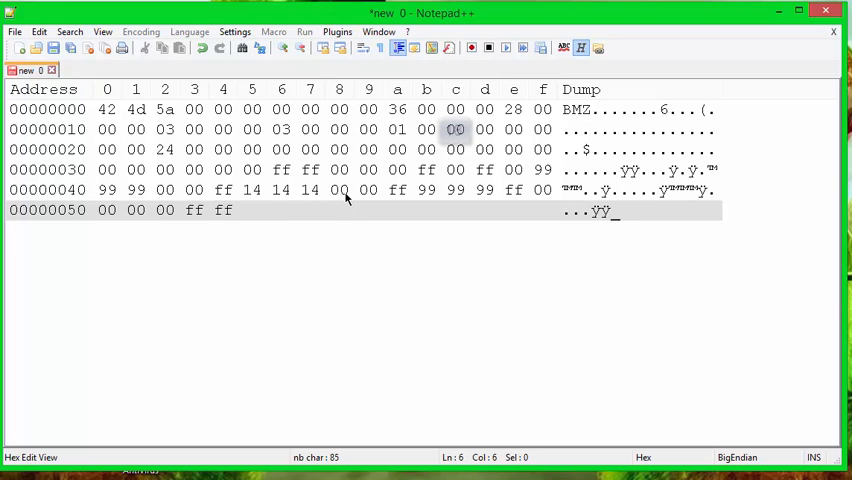
type("ff 00")
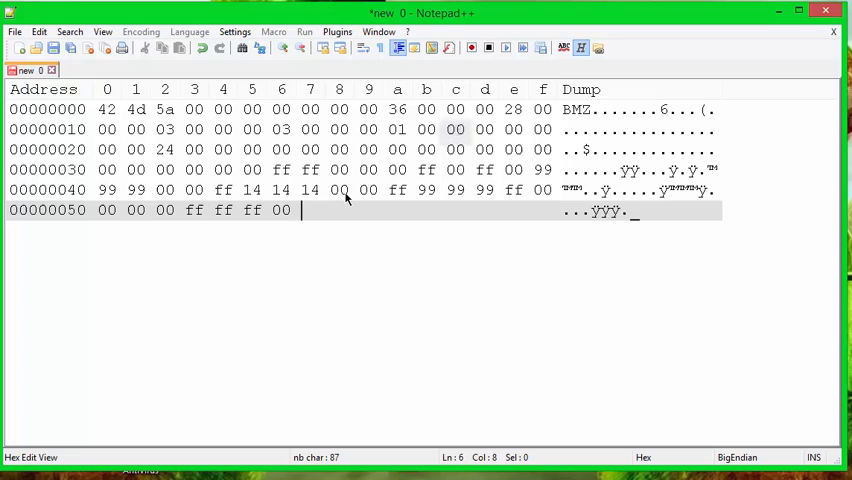
type("99")
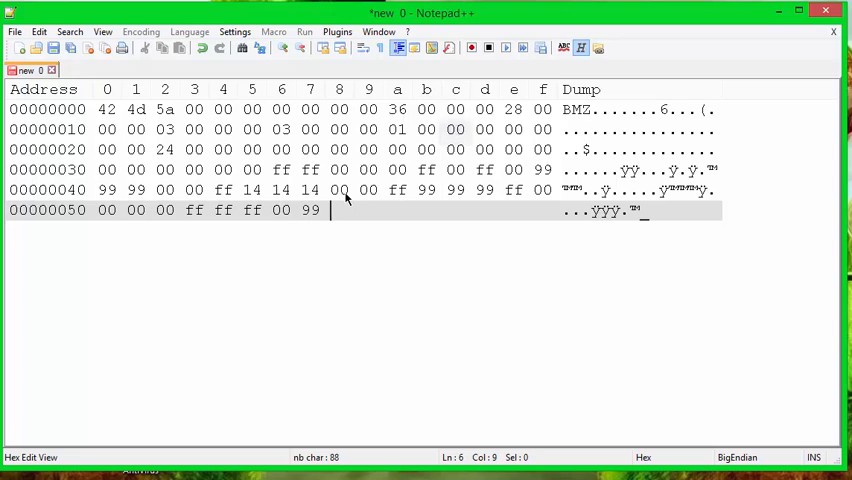
type("9999")
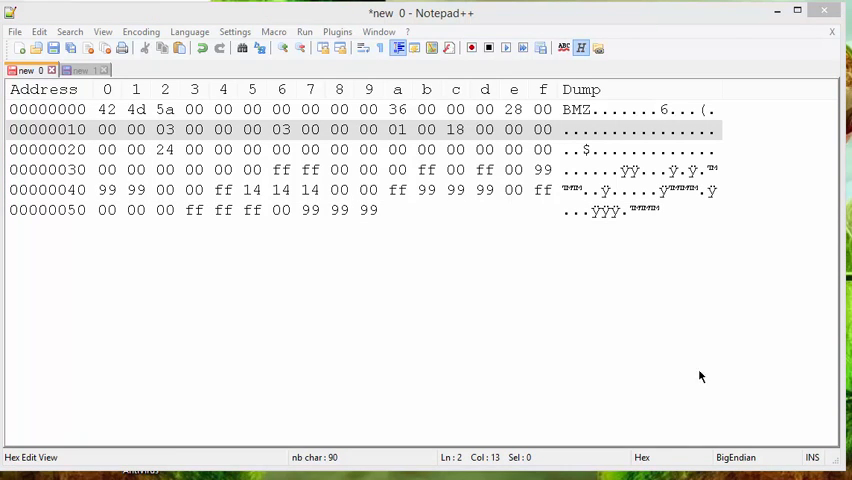
mouse_move(458, 152)
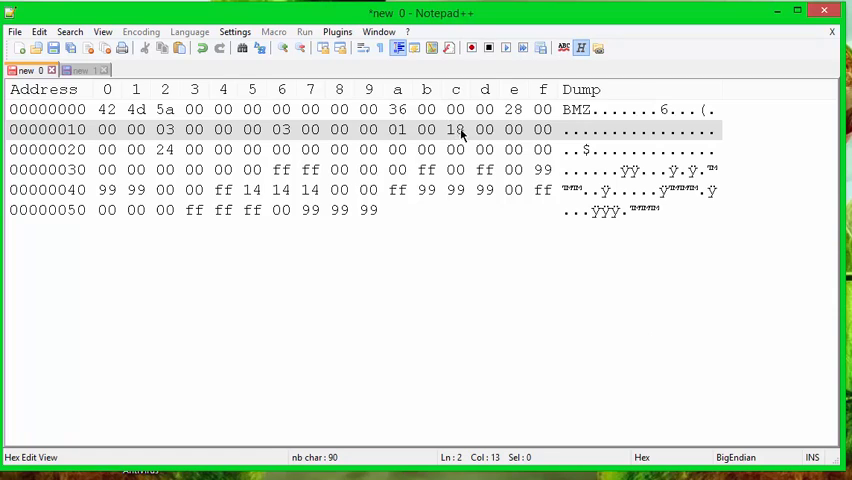
- Check the 18 byte, then save the 90-byte data as 3x3.bmp on the Desktop
left_click(455, 129)
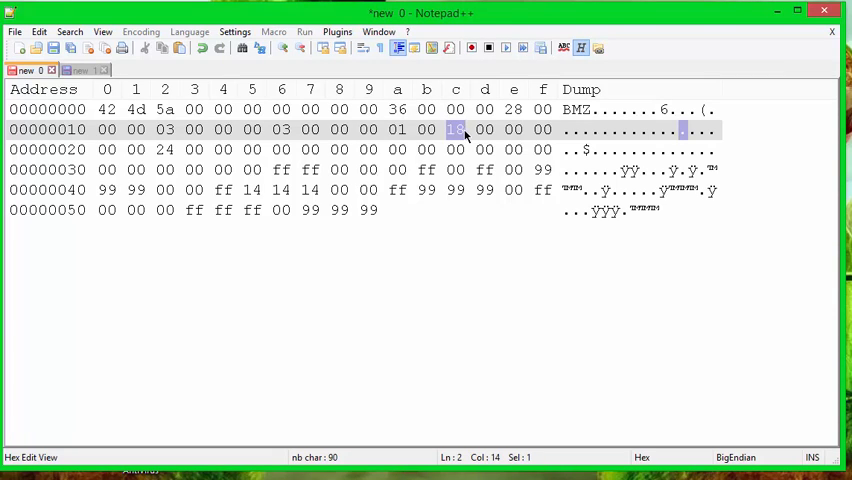
mouse_move(407, 210)
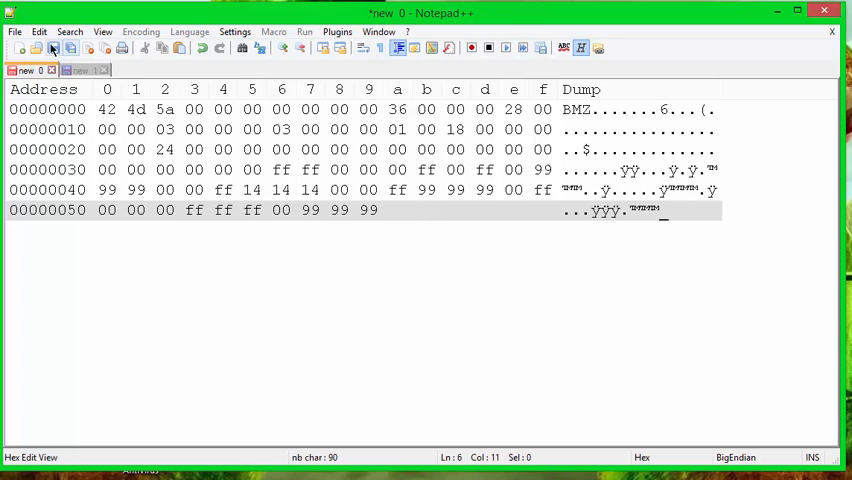
left_click(35, 48)
type("3x3.bmp")
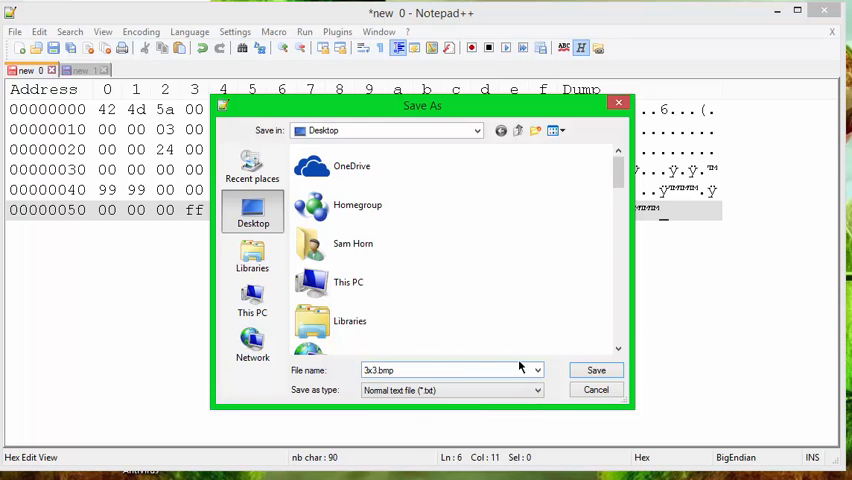
left_click(596, 370)
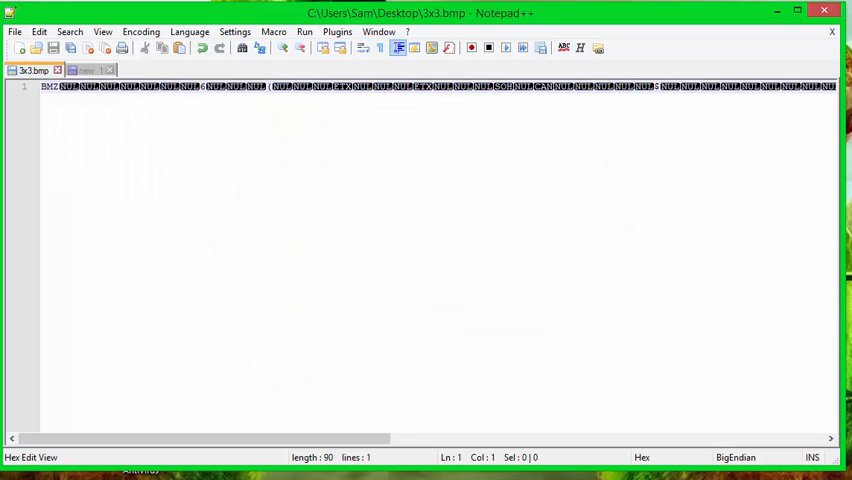
- Open 3x3.bmp in Paint and zoom to 800% to see its coloured pixels
left_click(244, 200)
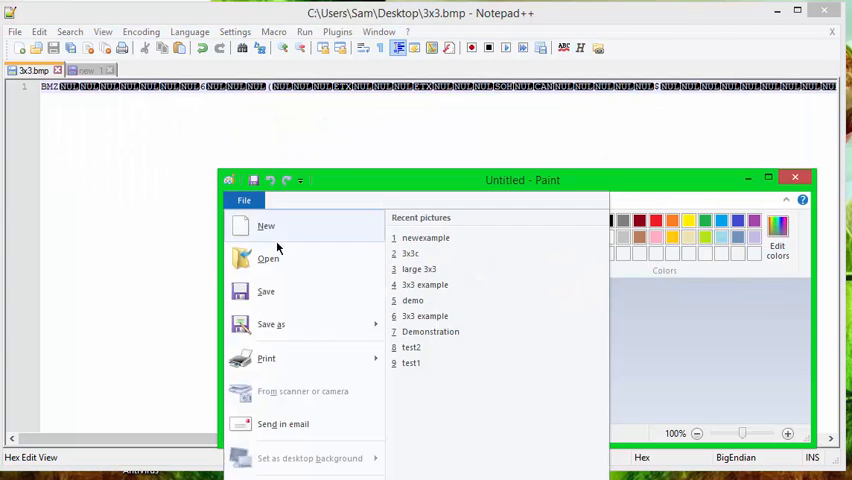
left_click(267, 258)
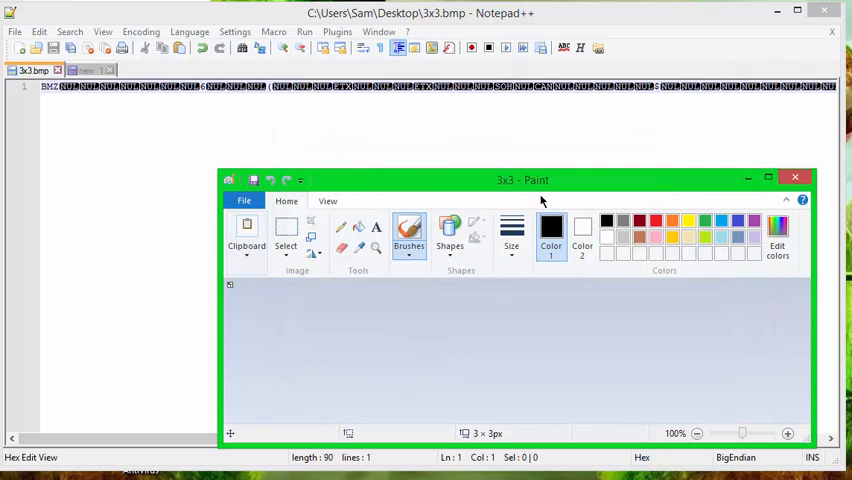
mouse_move(390, 320)
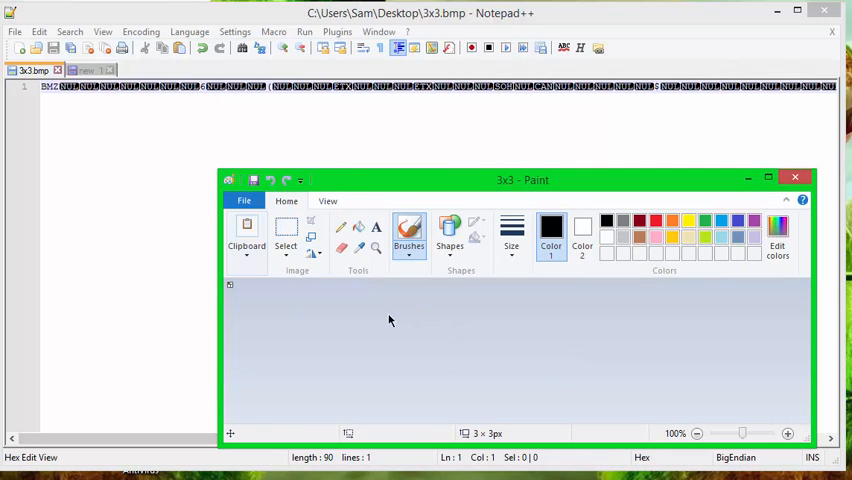
left_click(788, 433)
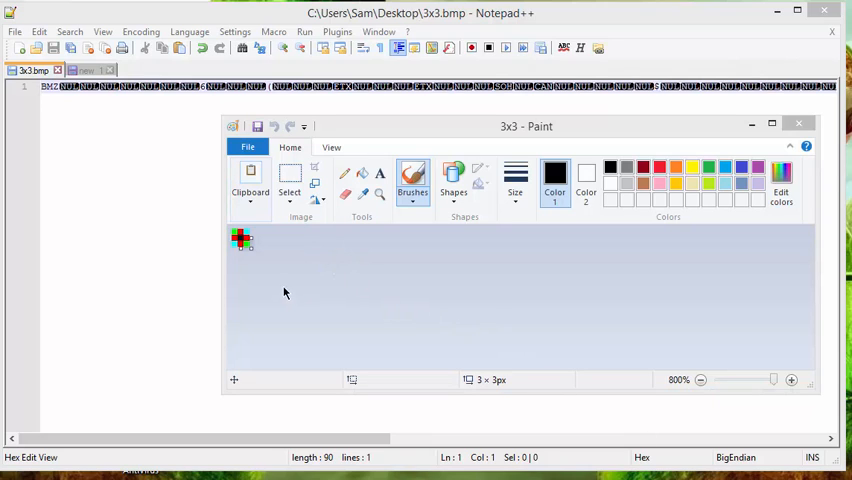
mouse_move(283, 272)
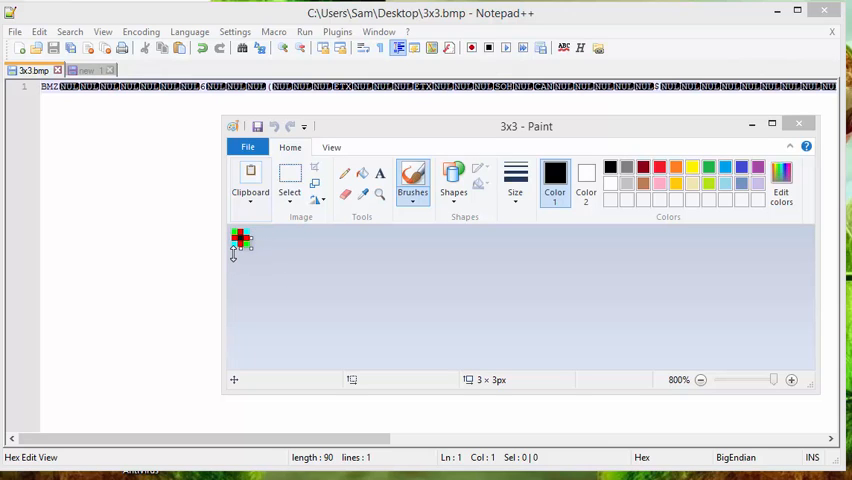
mouse_move(237, 258)
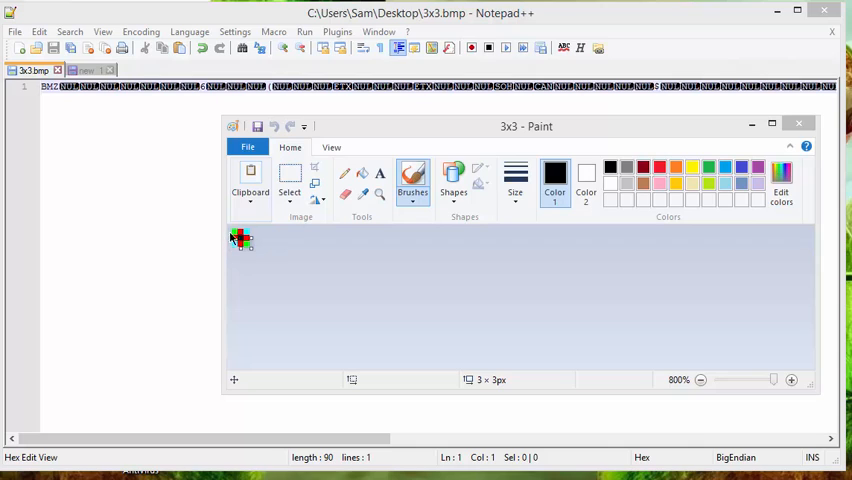
mouse_move(604, 399)
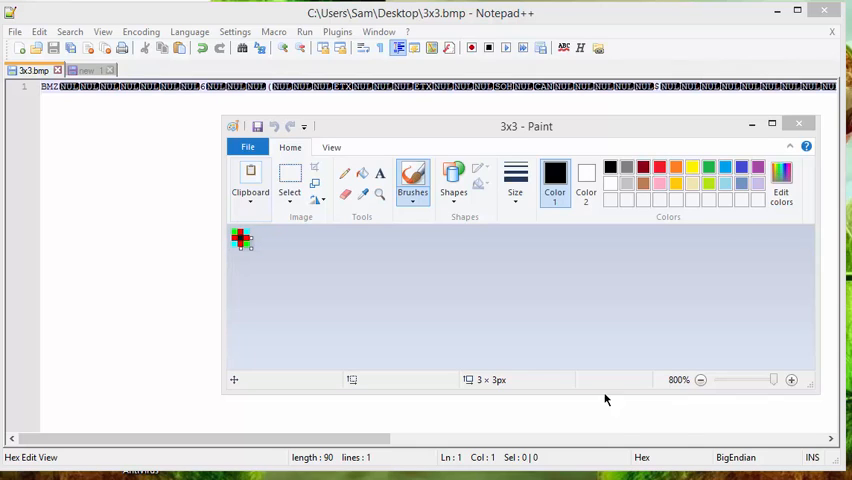